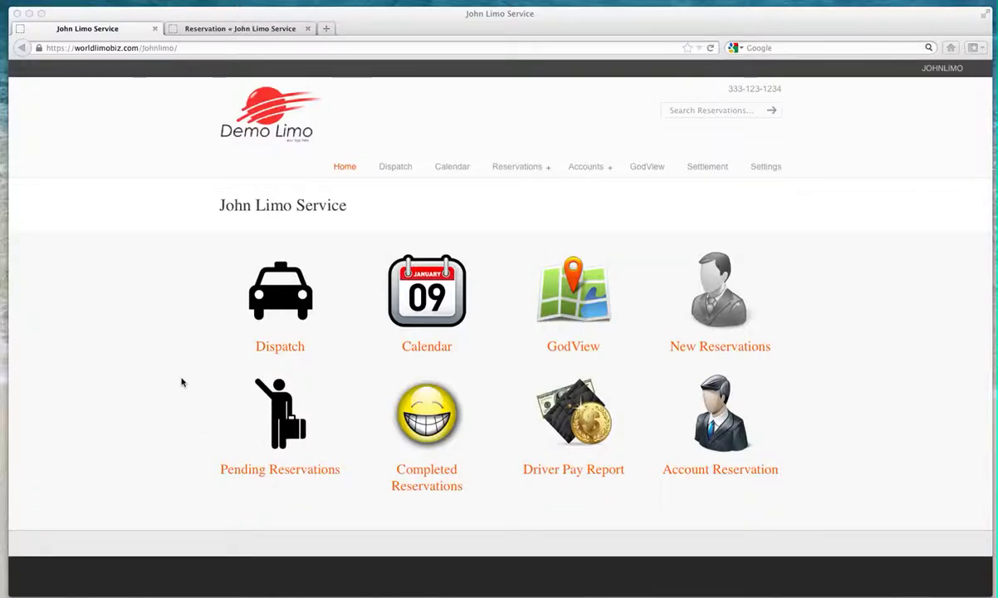
{"action": "mouse_move", "coordinate": [797, 218]}
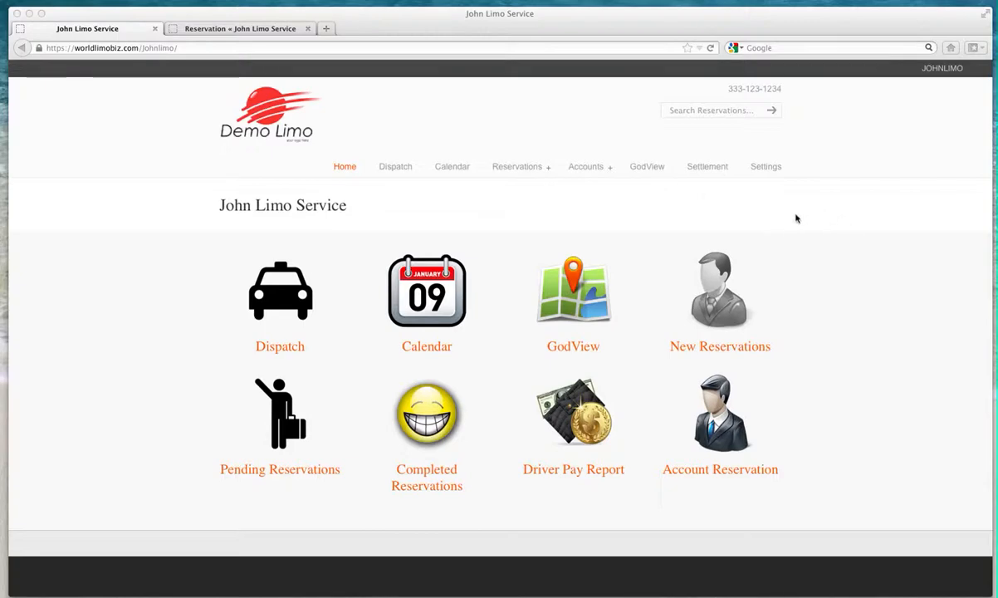
{"action": "mouse_move", "coordinate": [376, 224]}
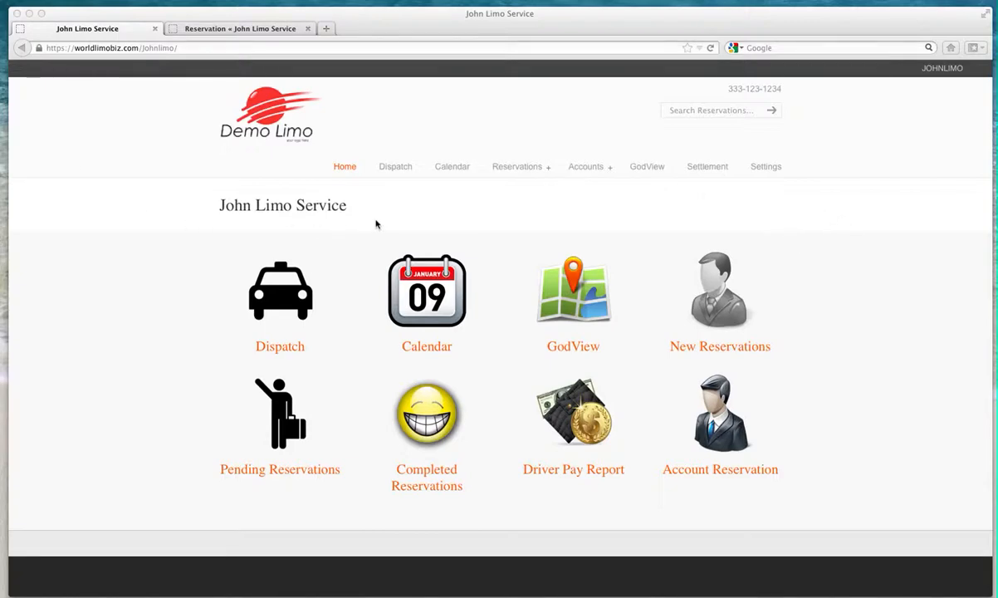
{"action": "mouse_move", "coordinate": [777, 176]}
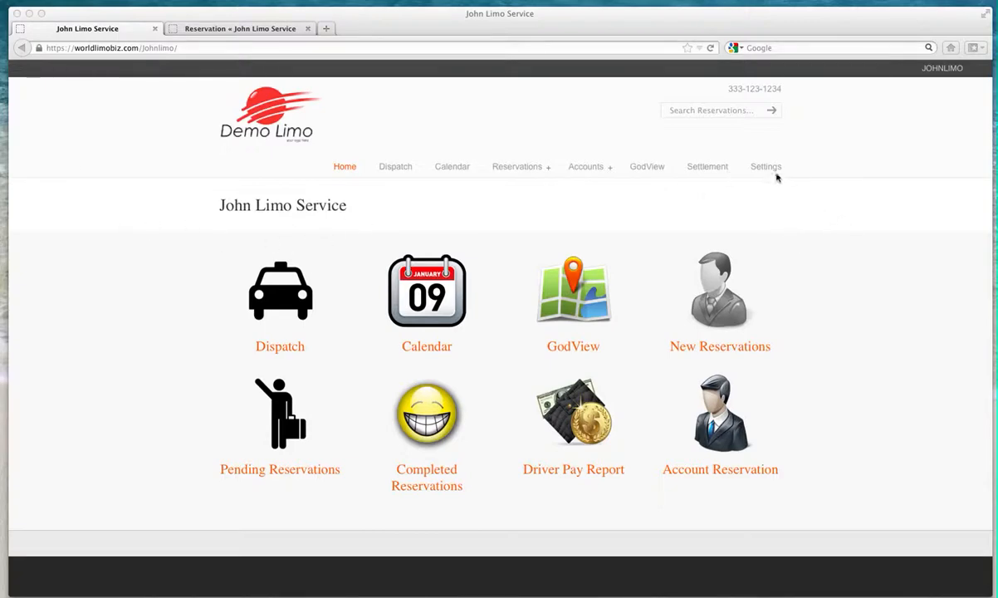
Step: Open Settings from the top navigation and scroll down to the setup category icons
{"action": "left_click", "coordinate": [765, 166]}
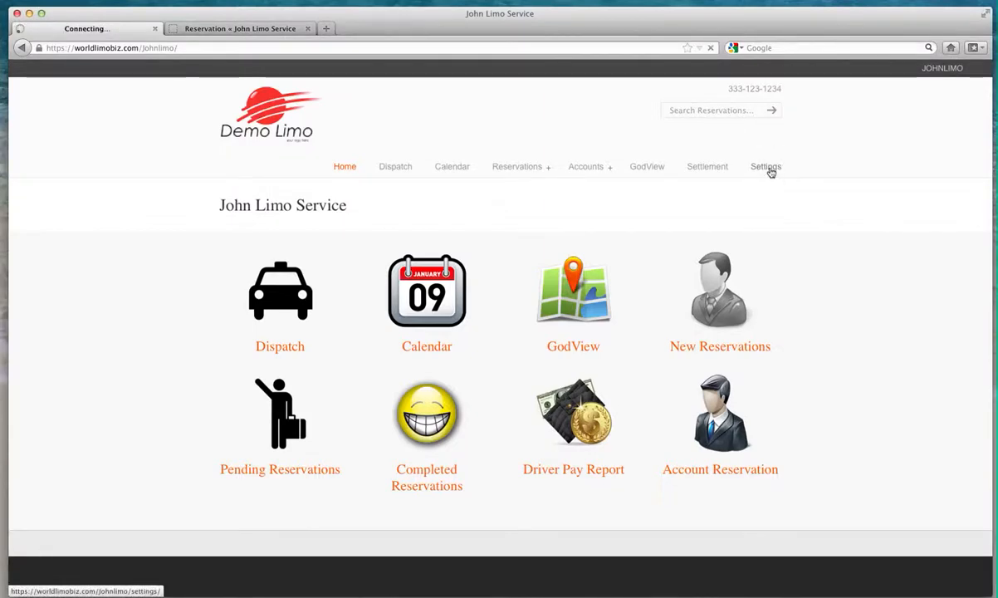
{"action": "left_click", "coordinate": [766, 166]}
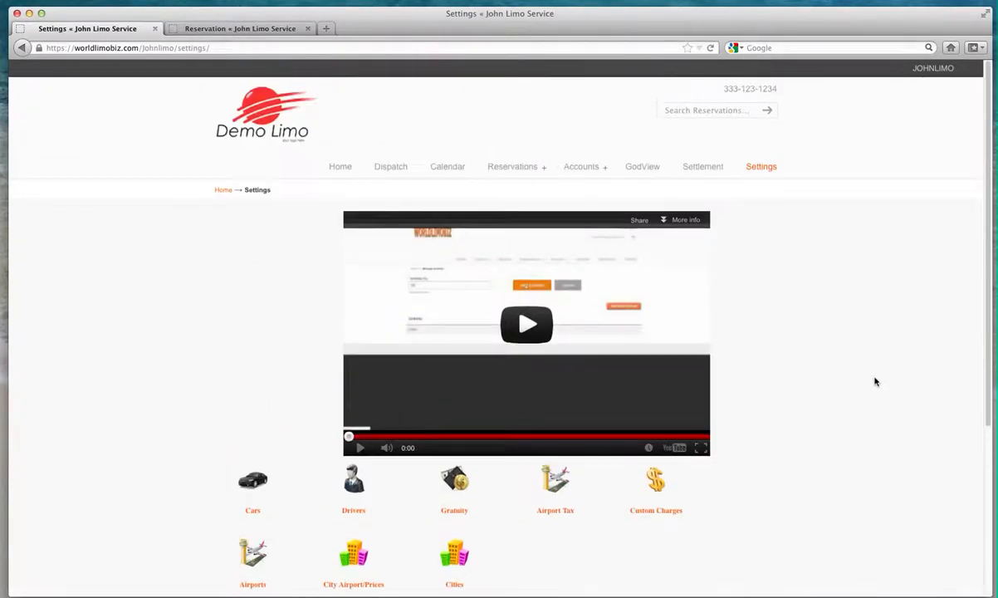
{"action": "scroll", "scroll_direction": "down", "scroll_amount": 3}
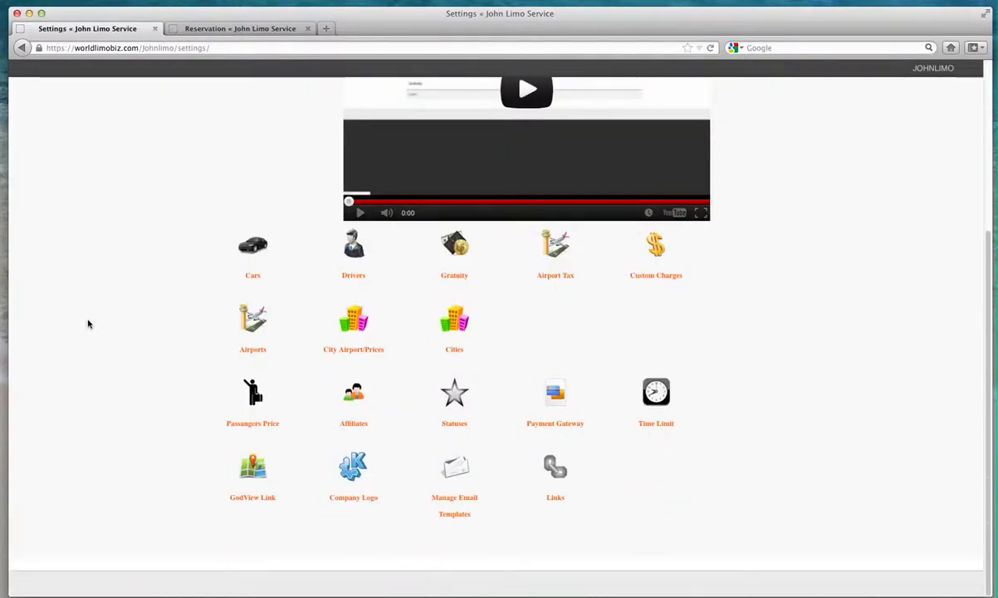
{"action": "mouse_move", "coordinate": [177, 310]}
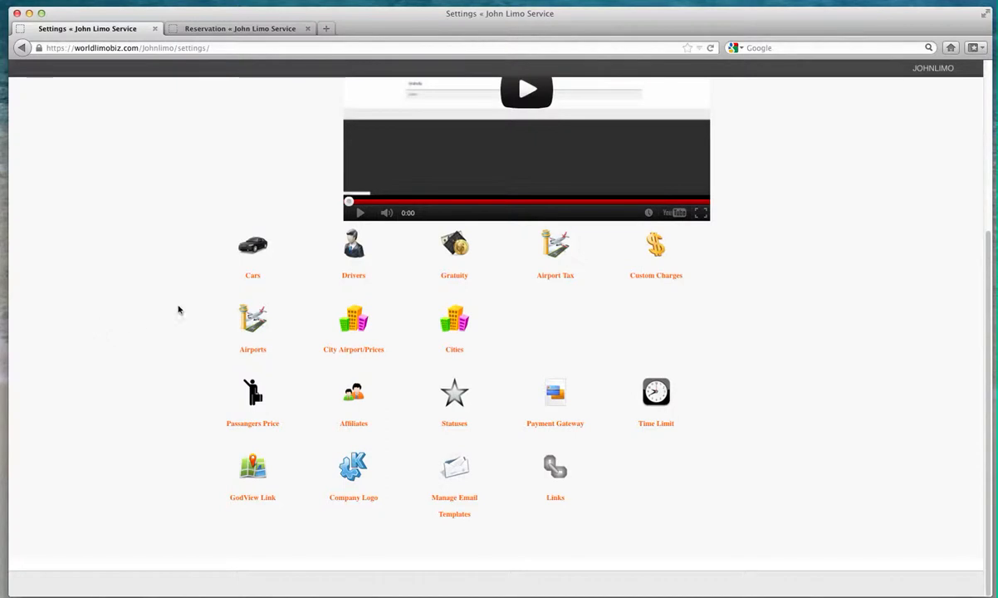
Step: Open Cars, delete the existing Sedan, and start adding a new car
{"action": "left_click", "coordinate": [252, 245]}
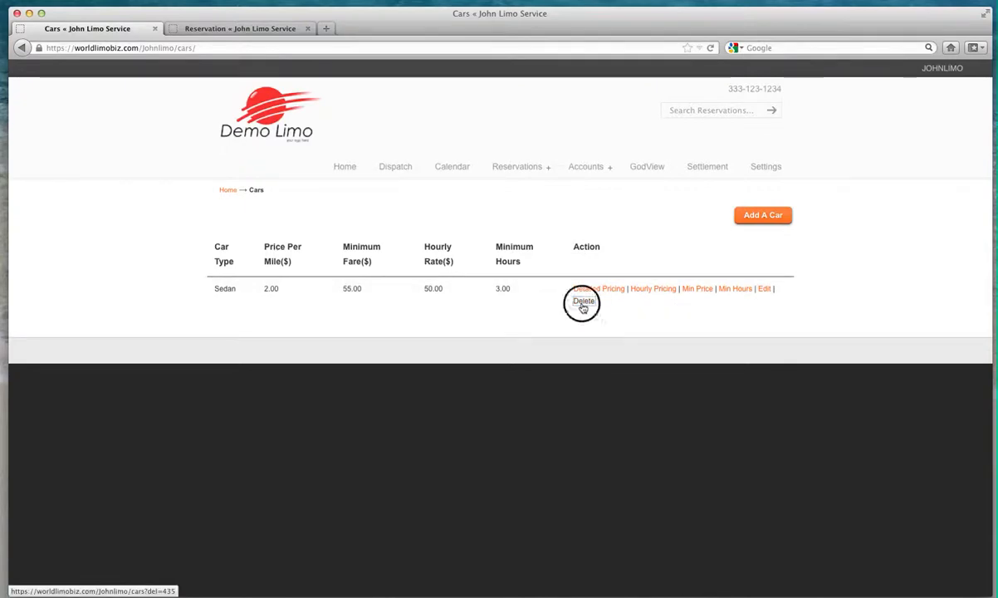
{"action": "left_click", "coordinate": [582, 300]}
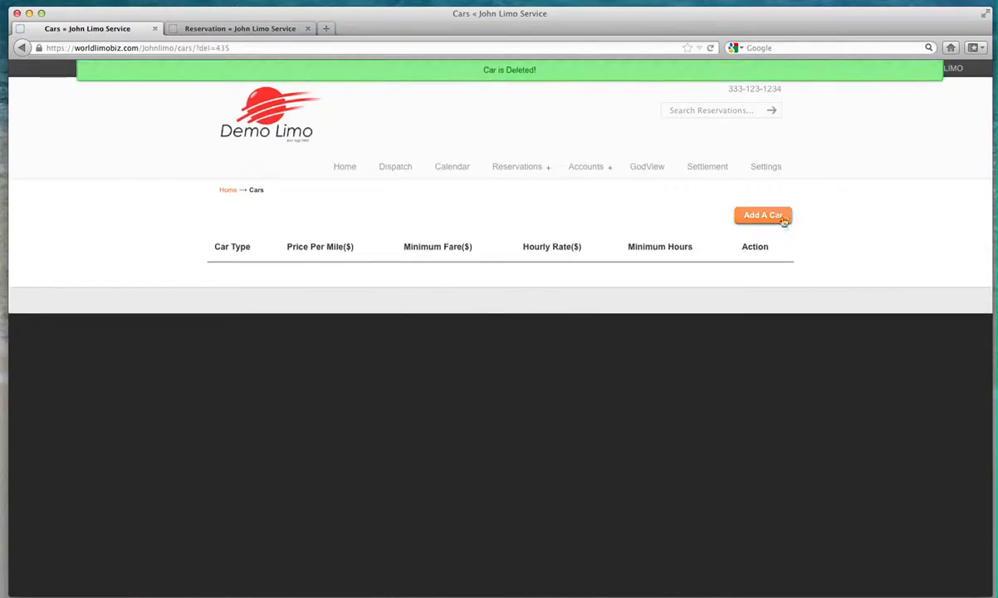
{"action": "left_click", "coordinate": [762, 215]}
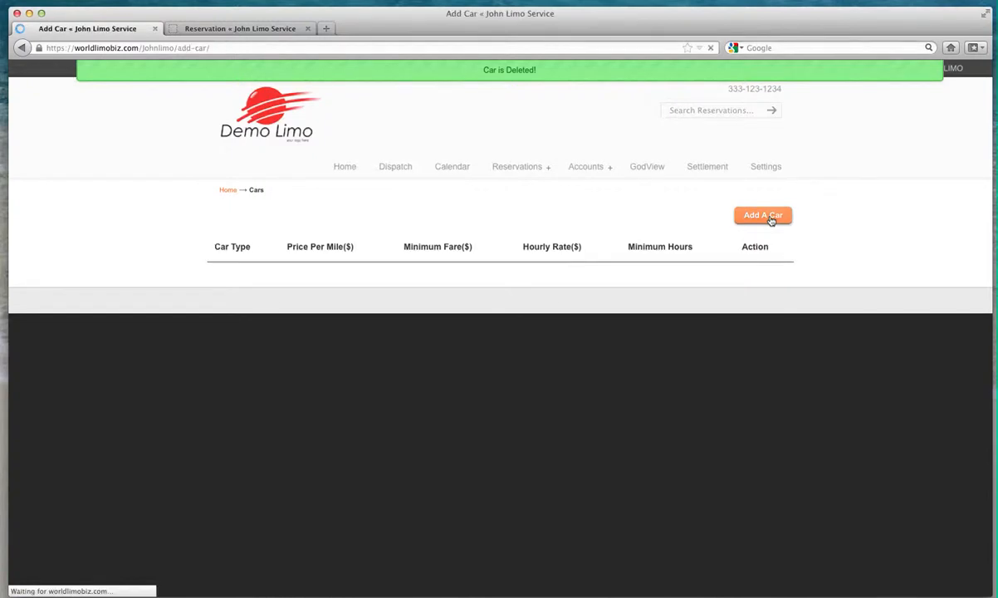
Step: Enter car type 'Sedan' and price per mile 2 in the Add Car form
{"action": "left_click", "coordinate": [762, 215]}
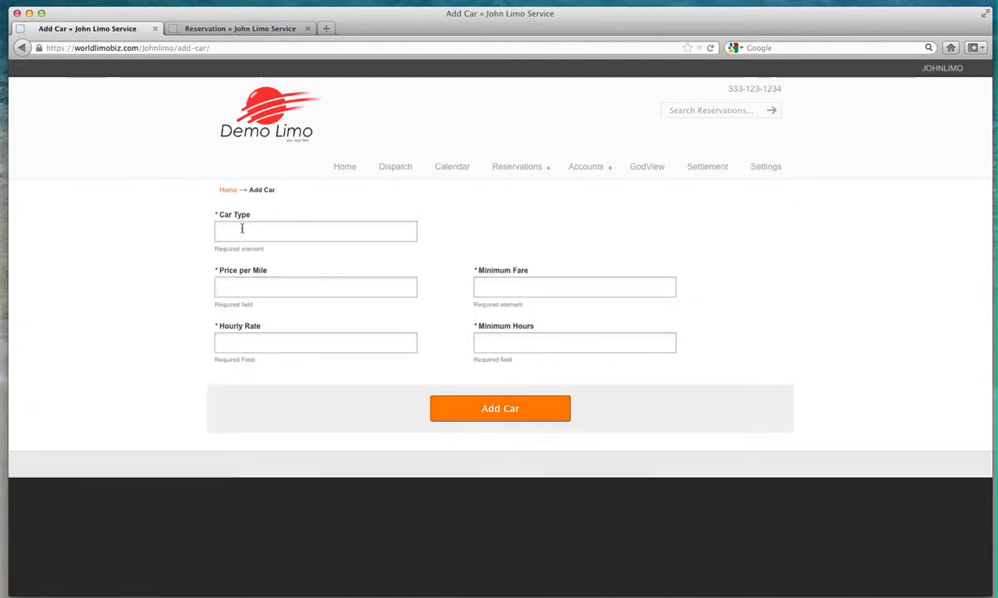
{"action": "left_click", "coordinate": [316, 230]}
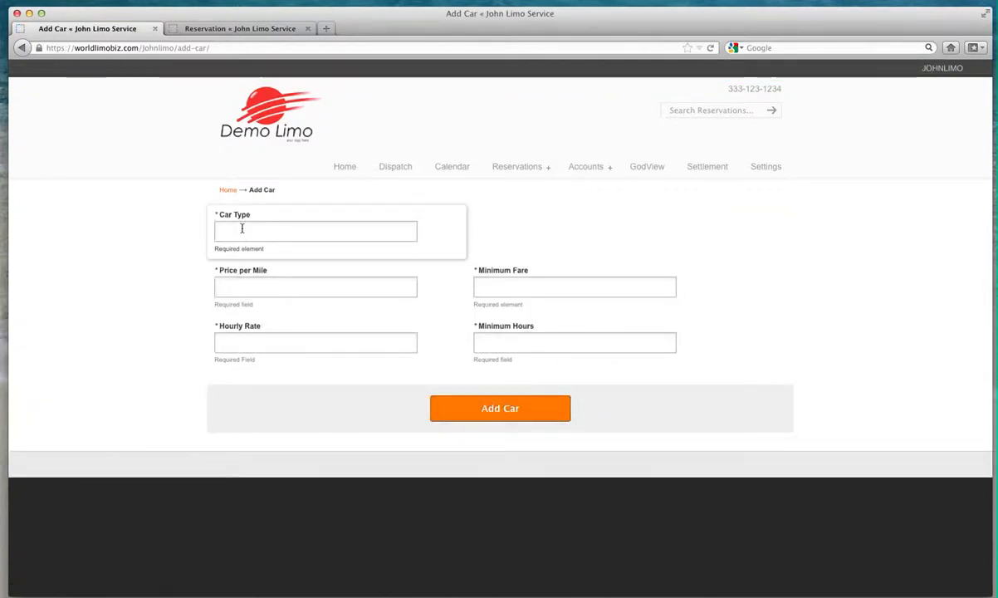
{"action": "type", "text": "Sedan"}
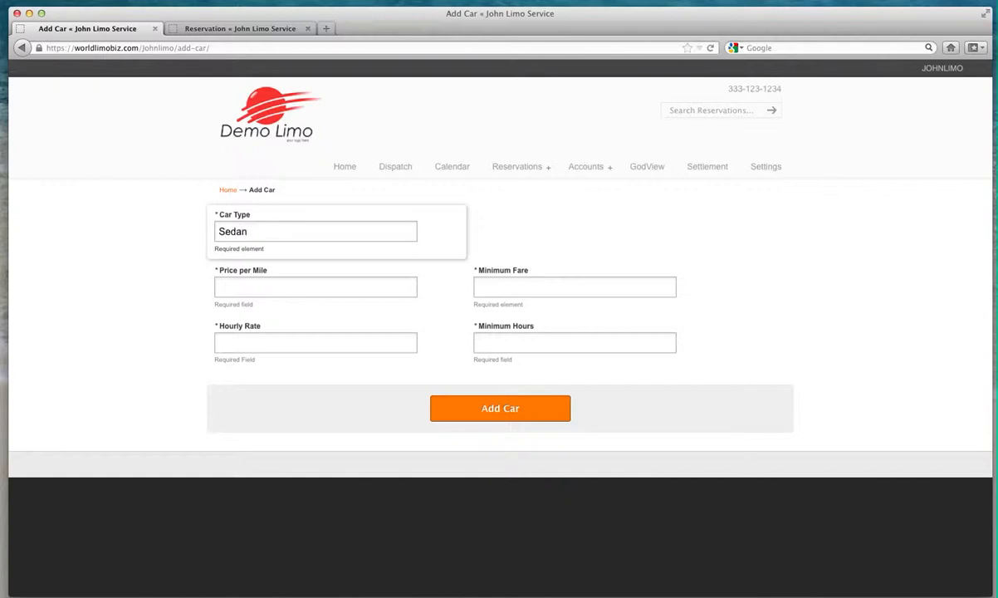
{"action": "left_click", "coordinate": [315, 286]}
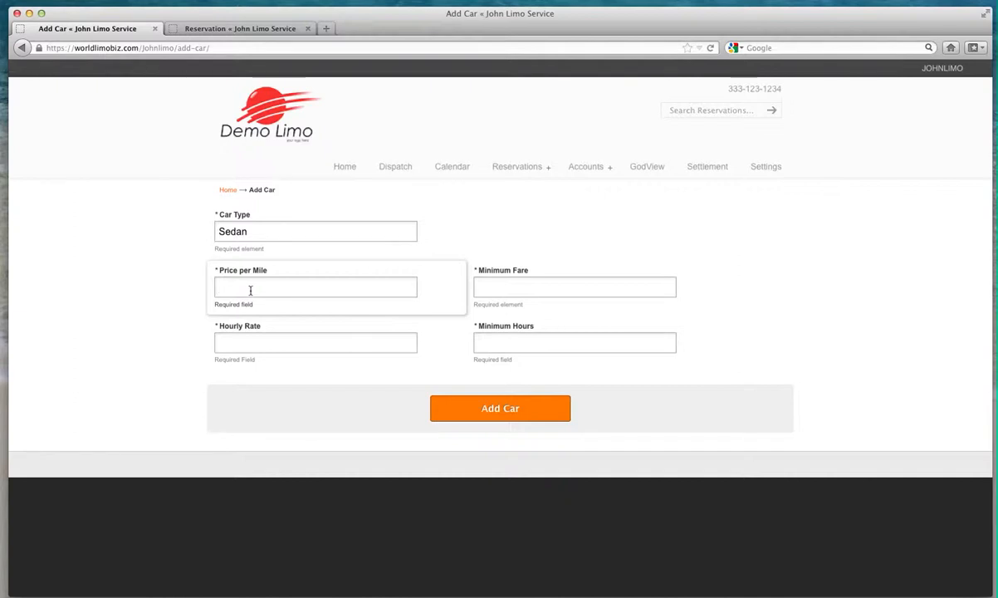
{"action": "left_click", "coordinate": [315, 286]}
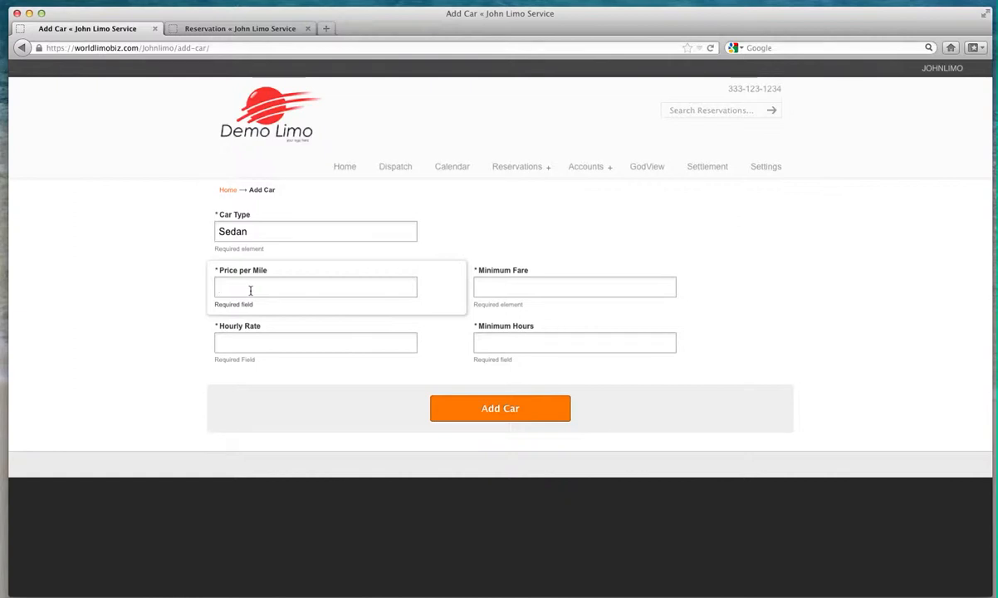
{"action": "left_click", "coordinate": [315, 287]}
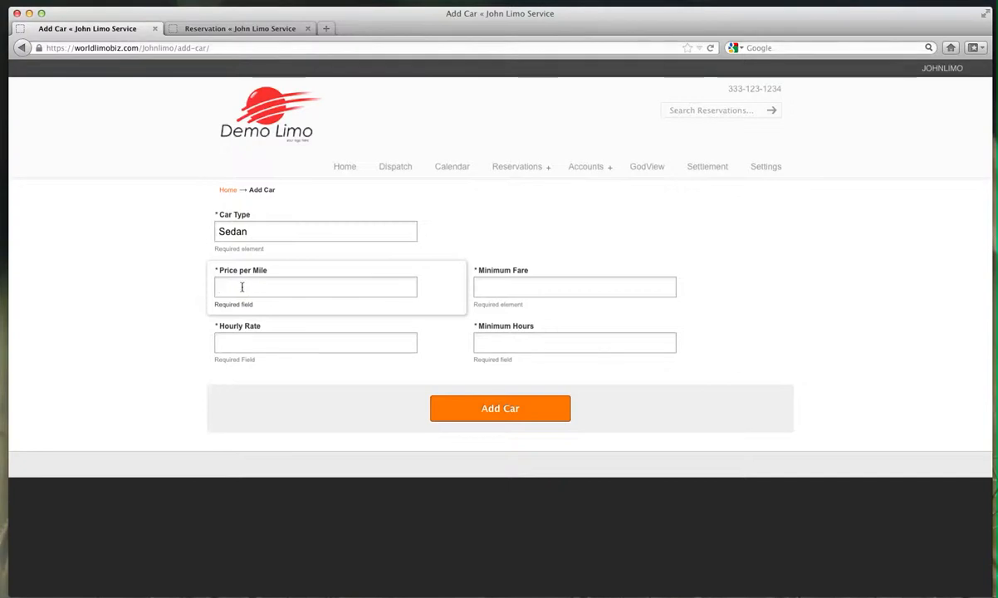
{"action": "left_click", "coordinate": [315, 287]}
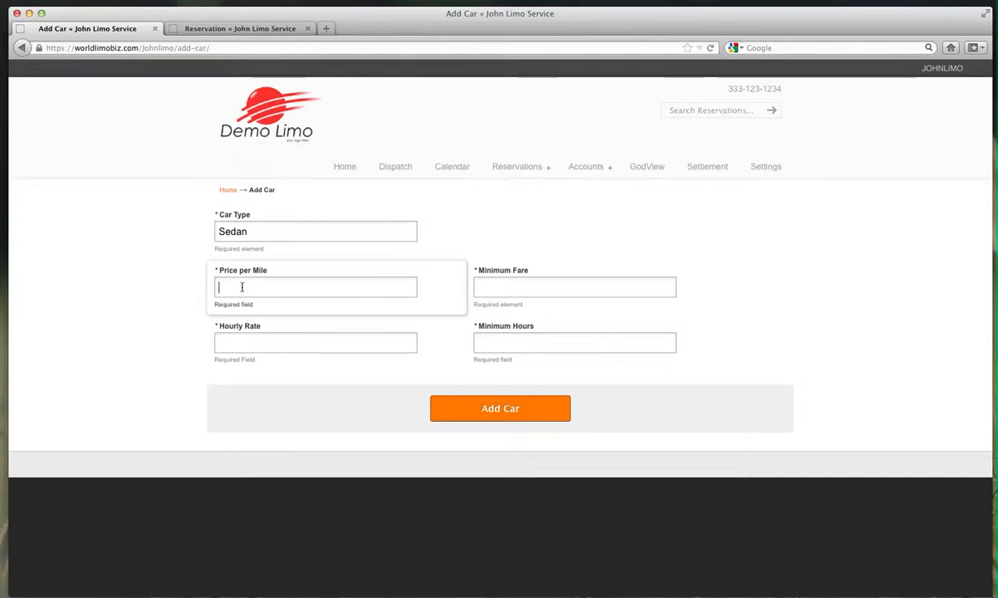
{"action": "type", "text": "2"}
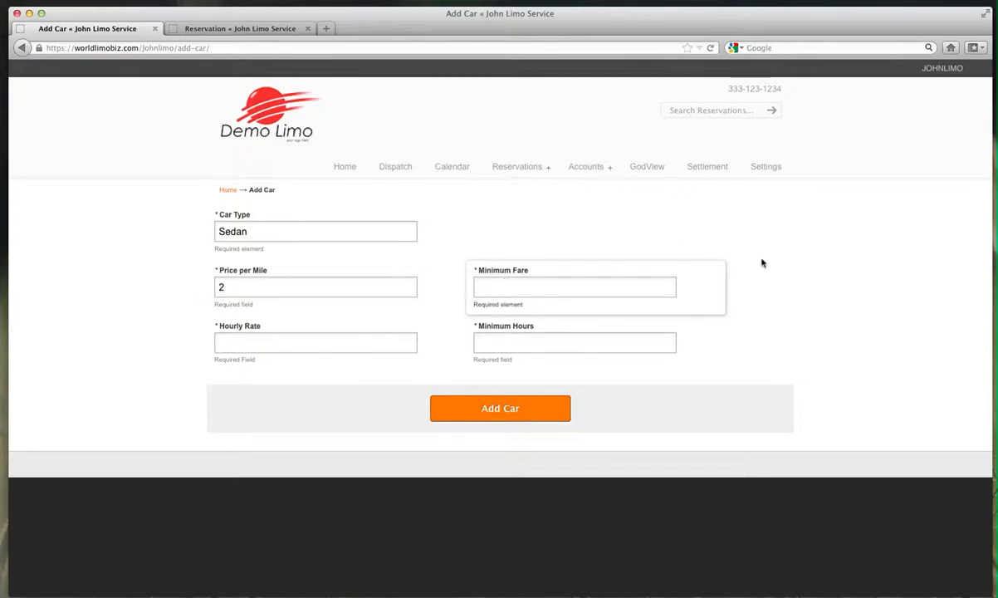
{"action": "mouse_move", "coordinate": [398, 269]}
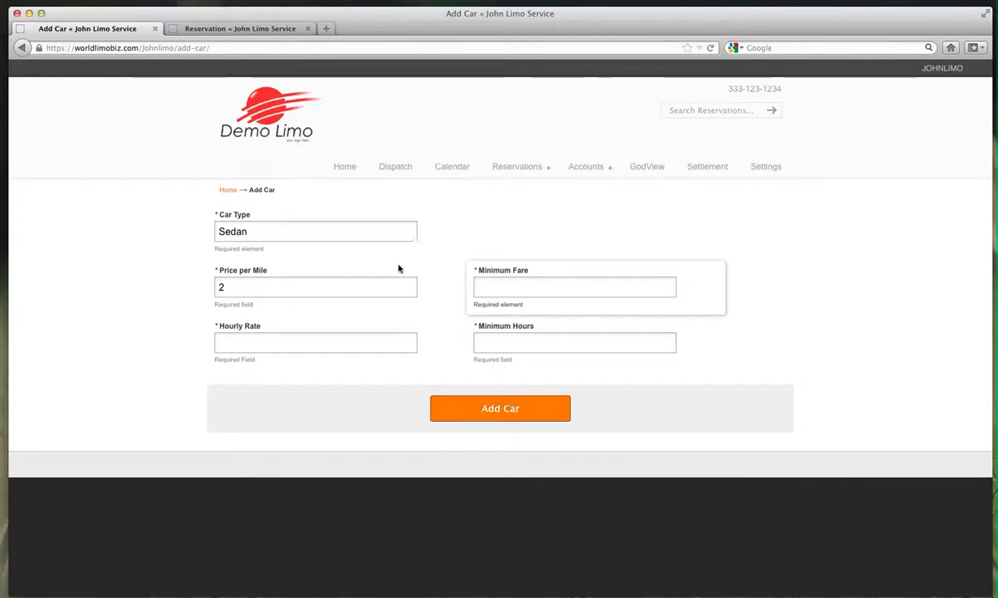
Step: Enter 50 in the new Sedan's Minimum Fare field
{"action": "left_click", "coordinate": [574, 286]}
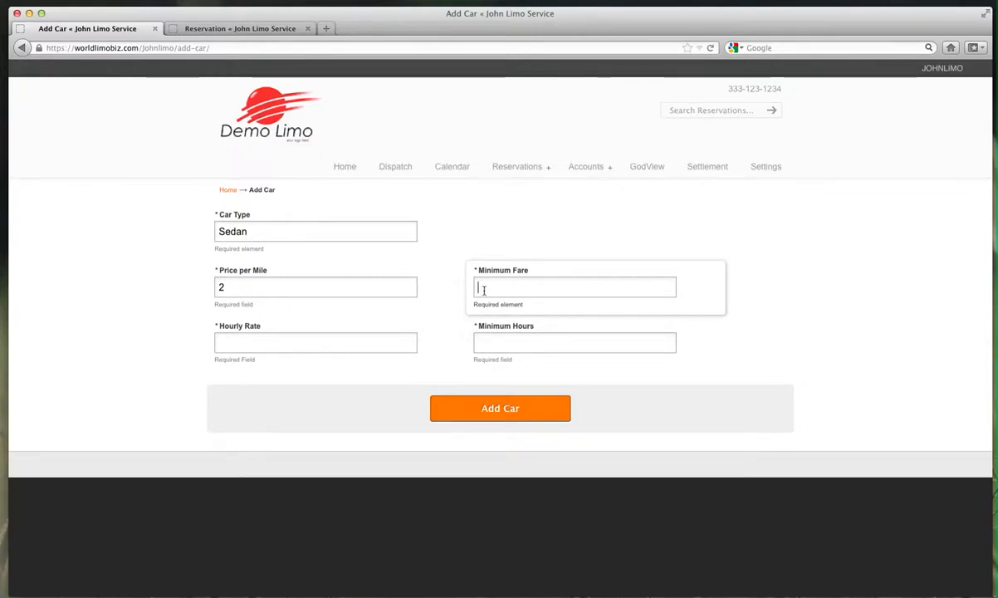
{"action": "mouse_move", "coordinate": [445, 288]}
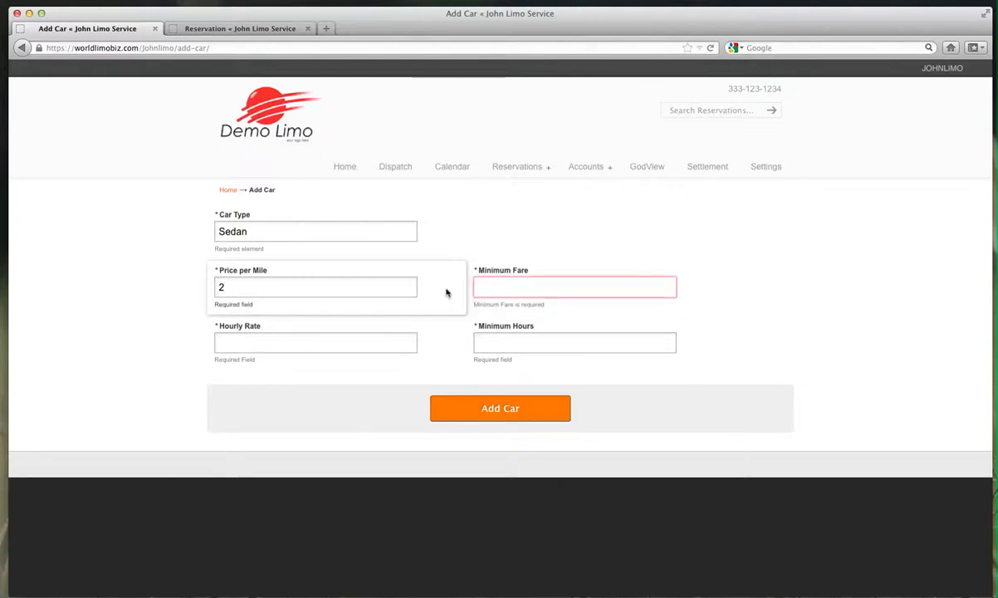
{"action": "left_click", "coordinate": [574, 288]}
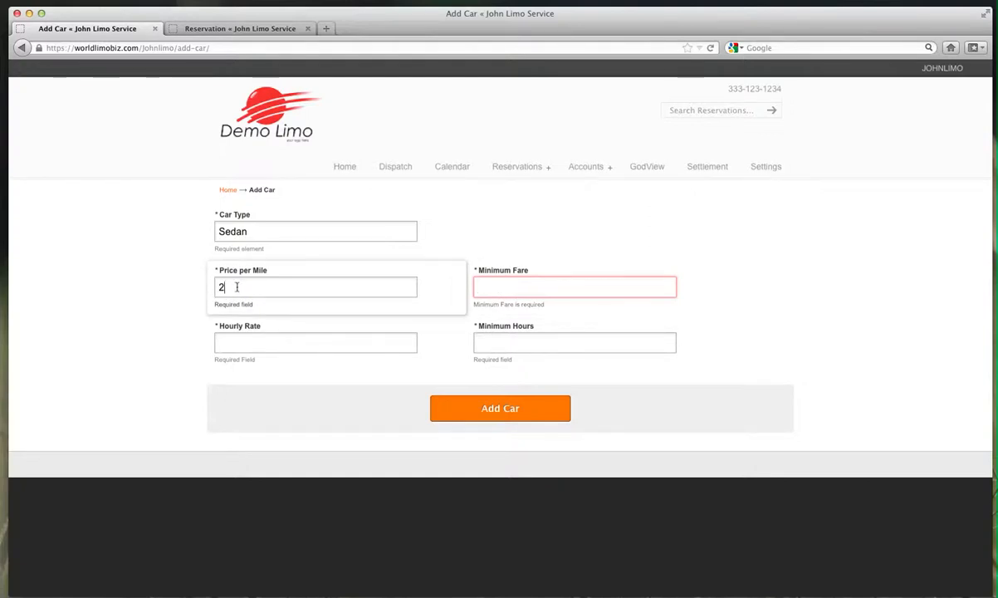
{"action": "left_click", "coordinate": [574, 287]}
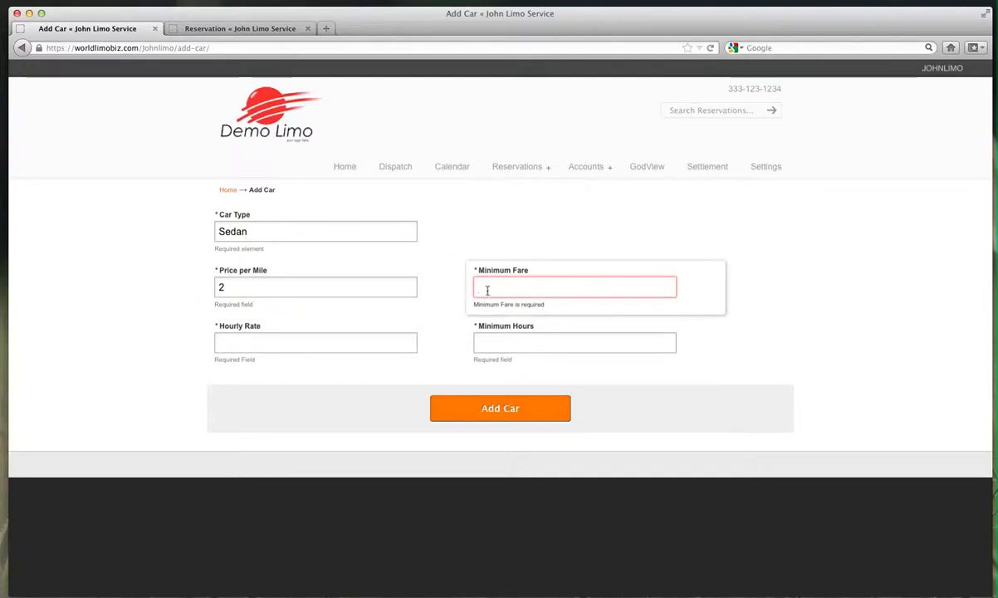
{"action": "left_click", "coordinate": [574, 286]}
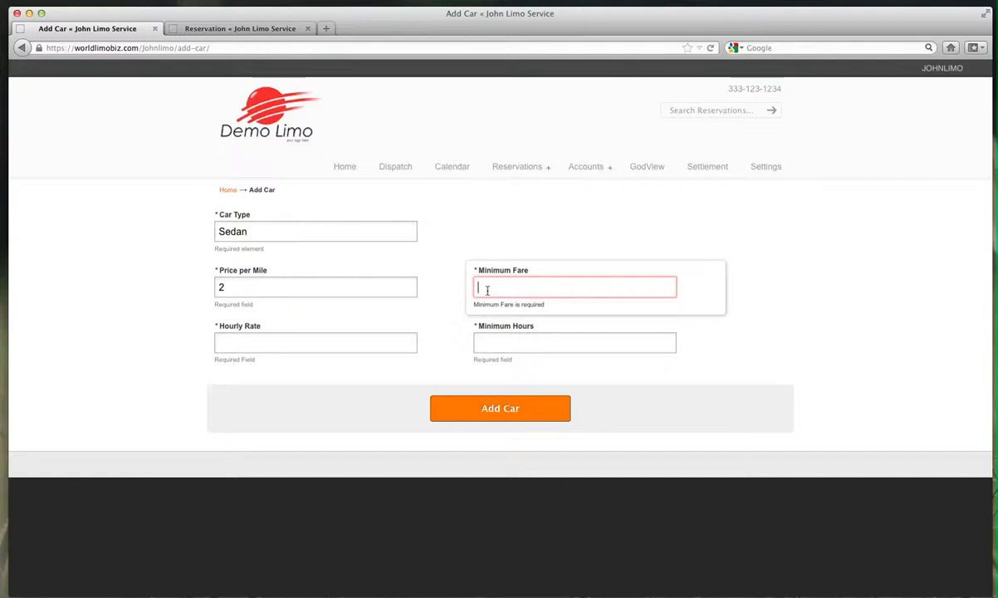
{"action": "type", "text": "50"}
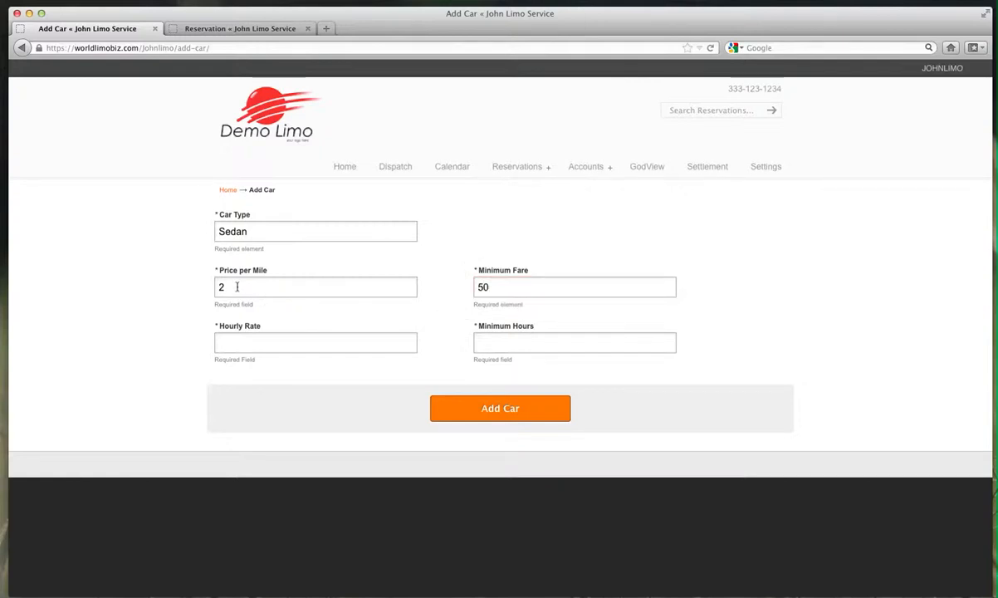
{"action": "left_click", "coordinate": [574, 287]}
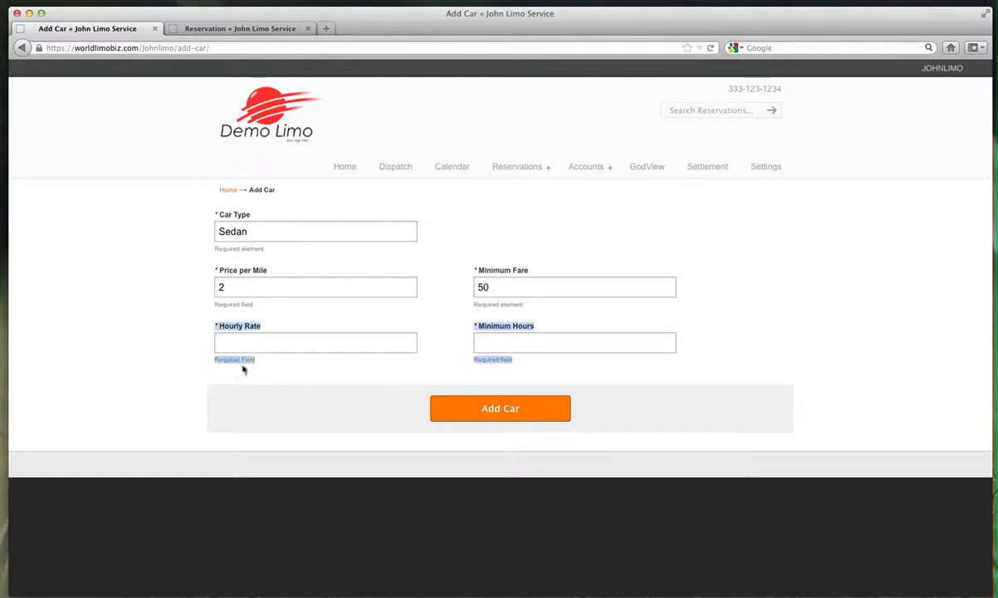
Step: Enter hourly rate 50 and minimum hours 3, then submit the Add Car form
{"action": "left_click", "coordinate": [316, 342]}
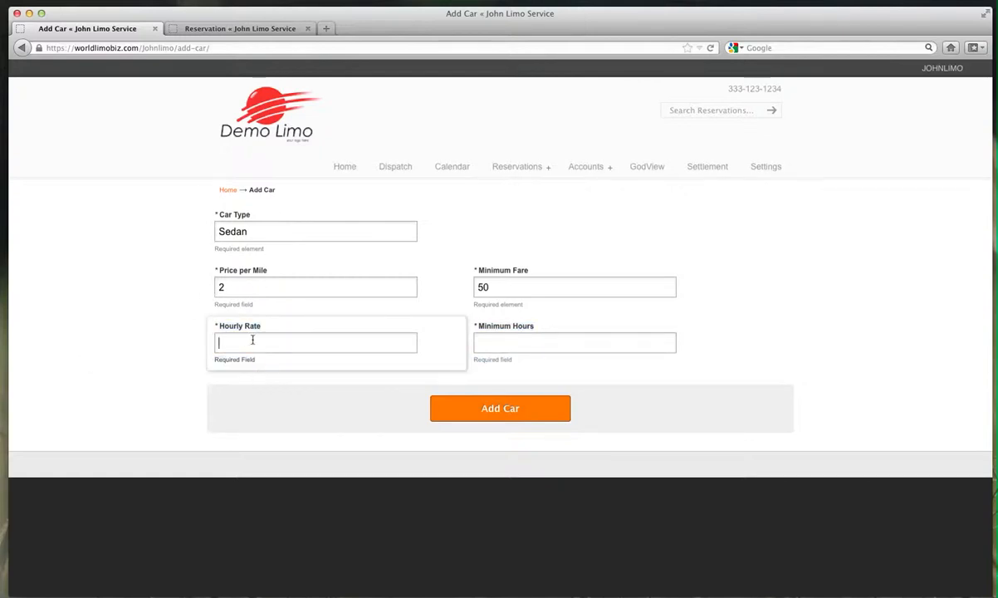
{"action": "type", "text": "50"}
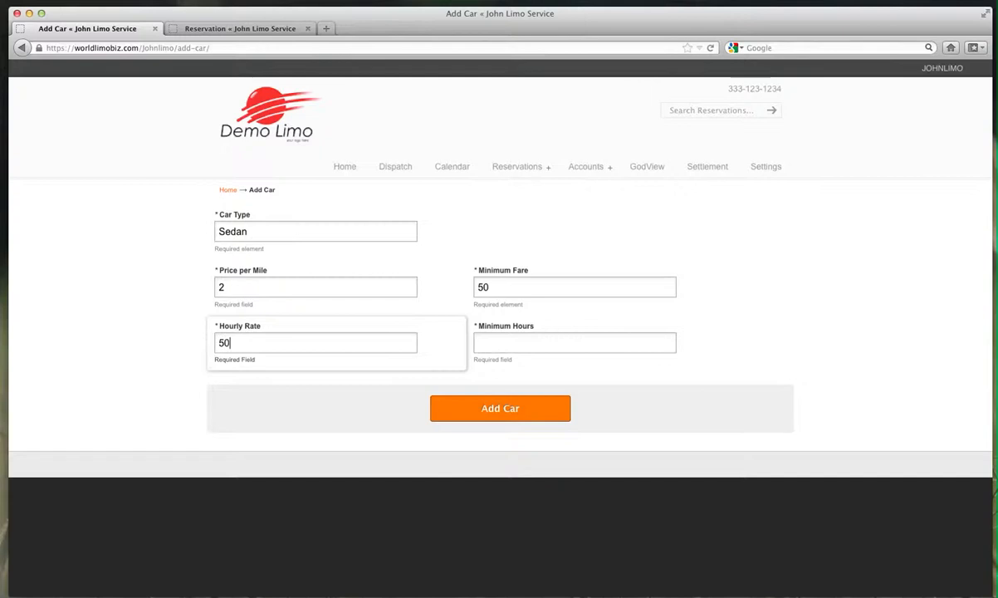
{"action": "left_click", "coordinate": [574, 342]}
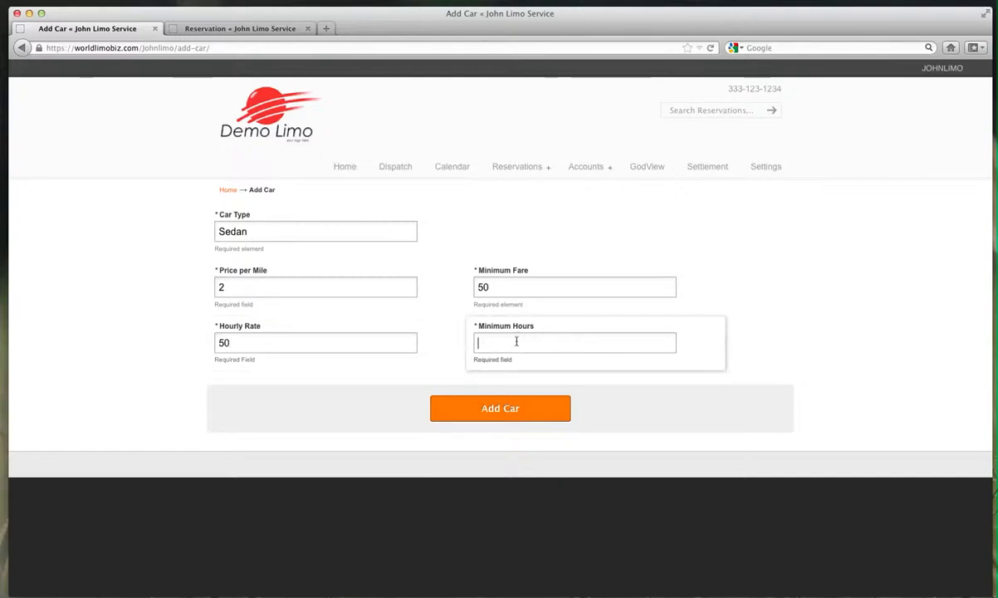
{"action": "mouse_move", "coordinate": [797, 349]}
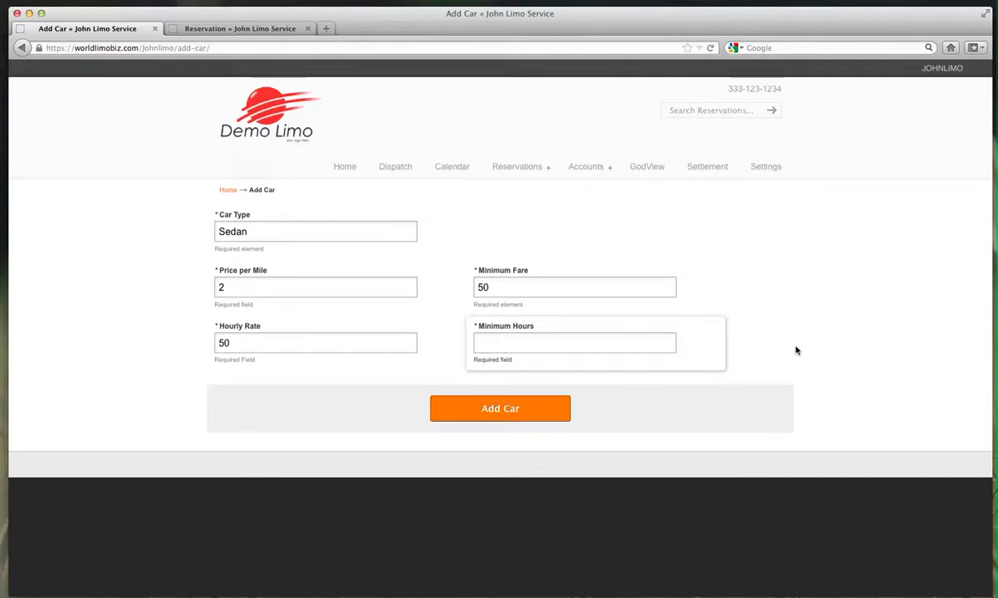
{"action": "type", "text": "3"}
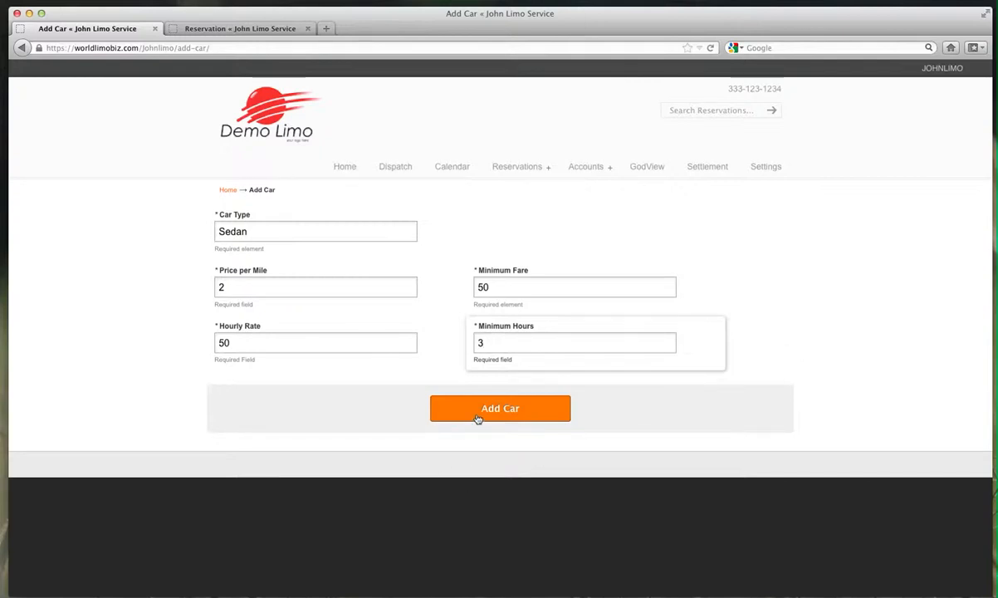
{"action": "left_click", "coordinate": [500, 409]}
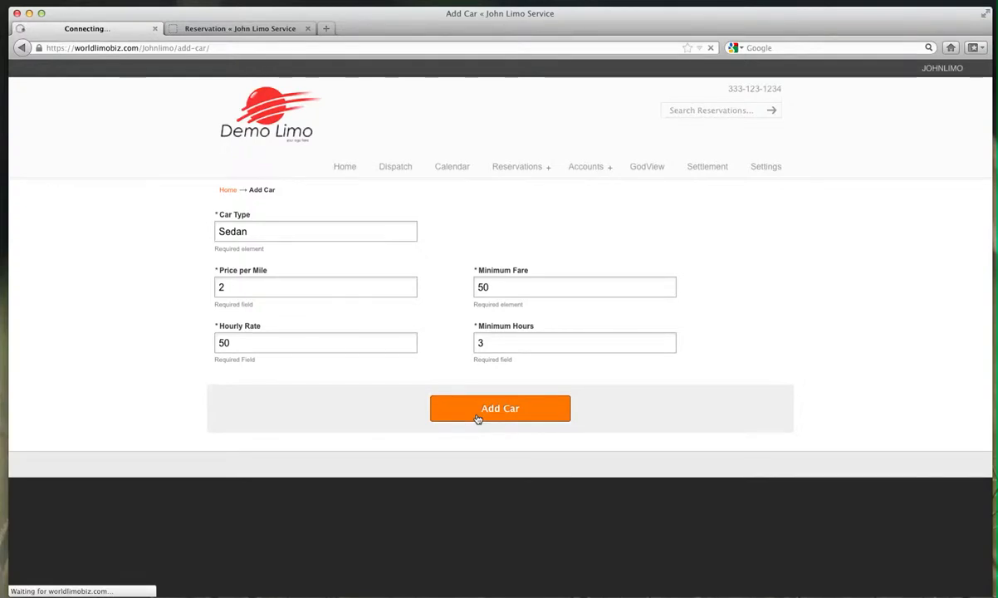
{"action": "left_click", "coordinate": [500, 408]}
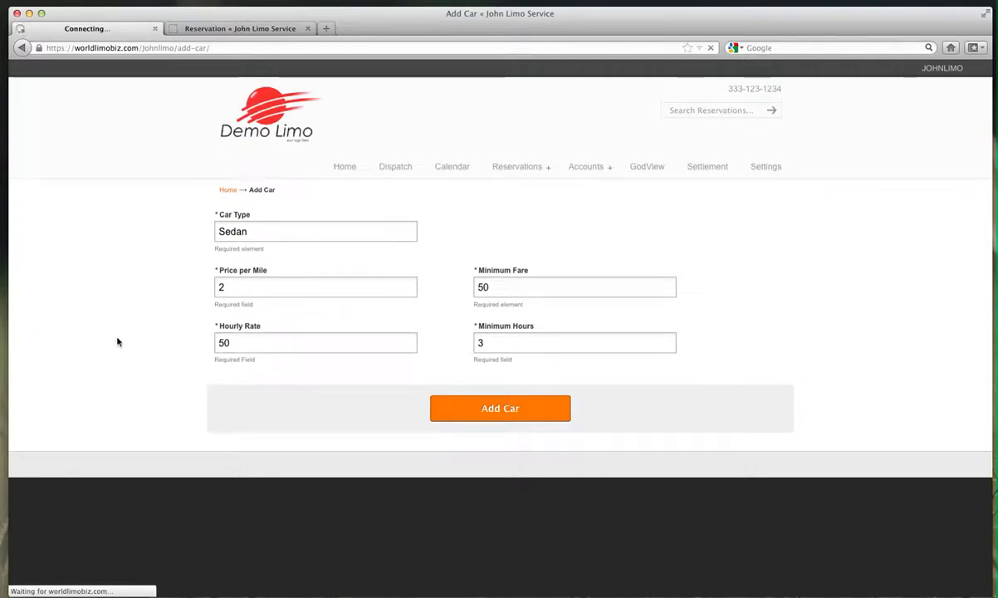
Step: Open Detailed Pricing from the Sedan row on the Cars list
{"action": "left_click", "coordinate": [500, 408]}
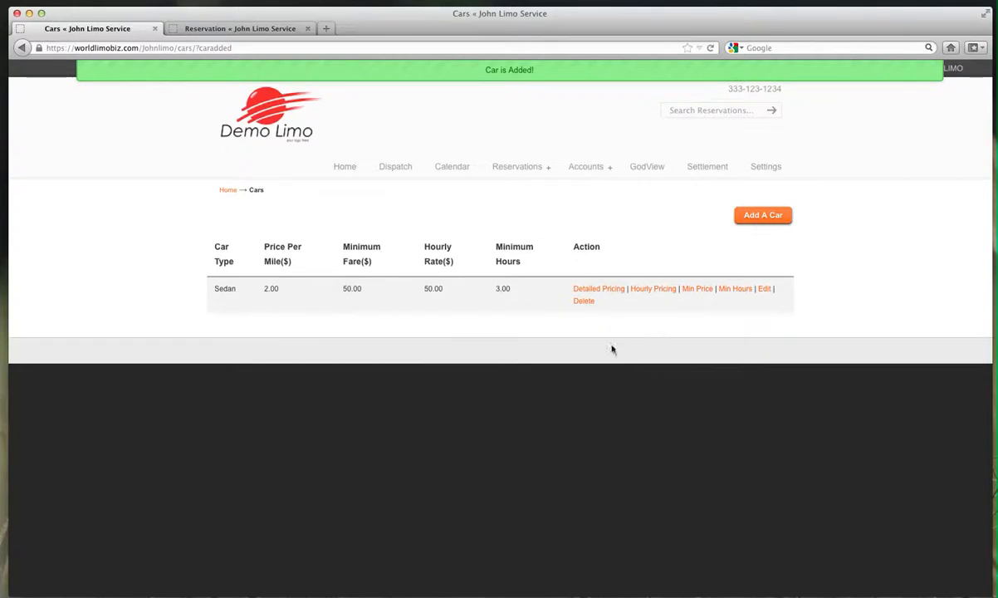
{"action": "mouse_move", "coordinate": [574, 308]}
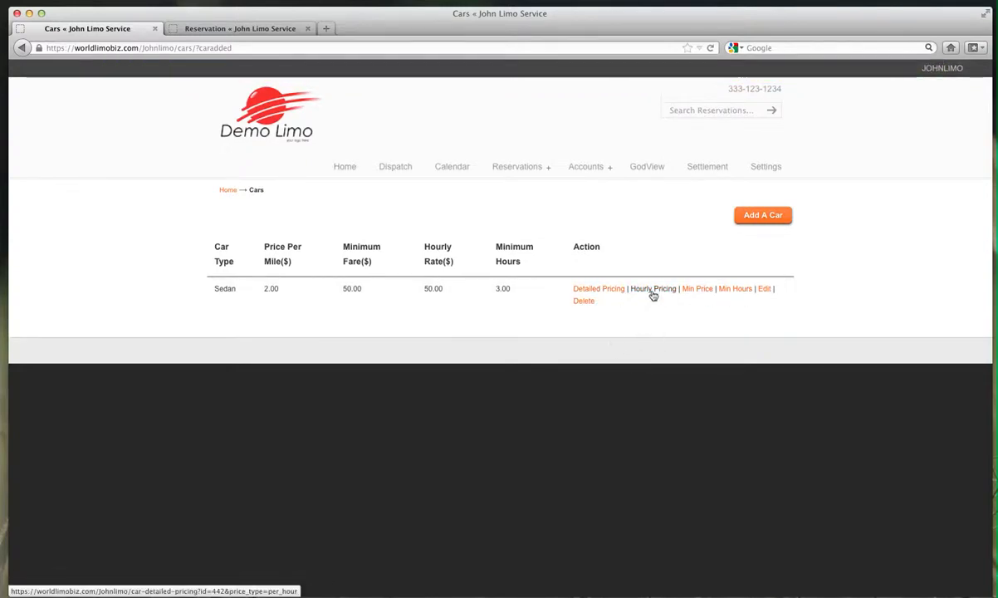
{"action": "mouse_move", "coordinate": [728, 295]}
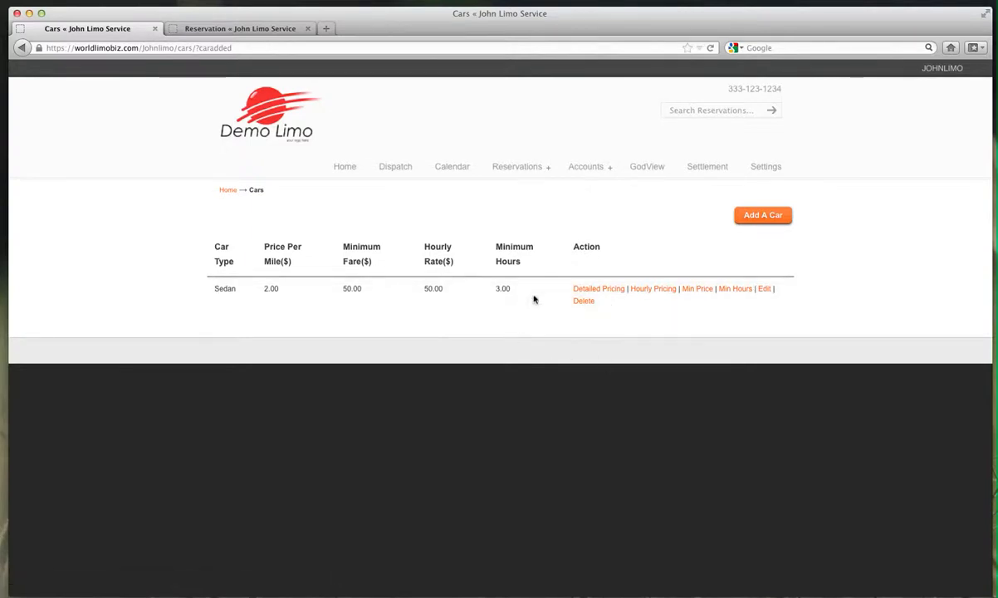
{"action": "mouse_move", "coordinate": [616, 298]}
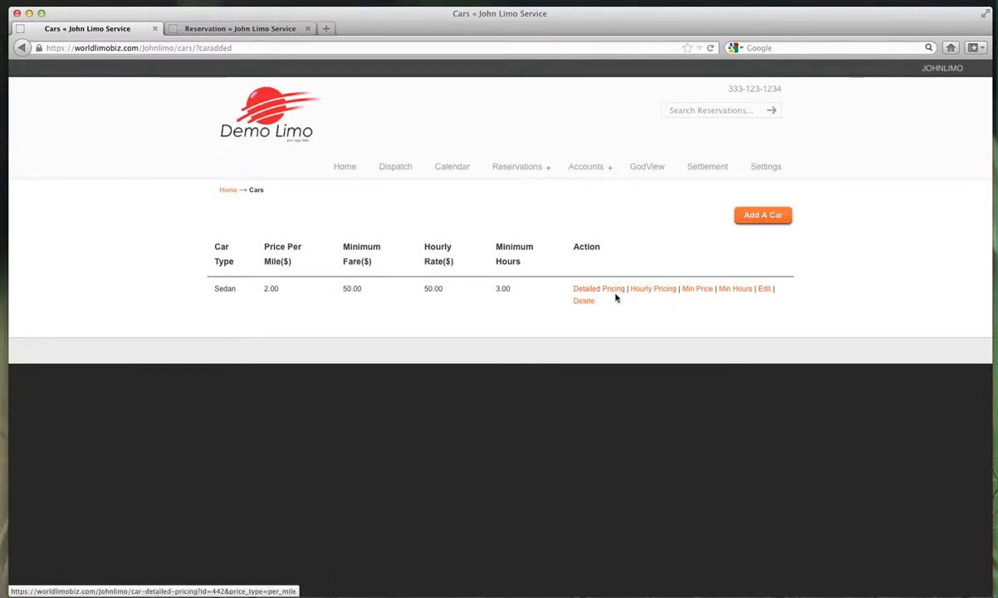
{"action": "left_click", "coordinate": [599, 288]}
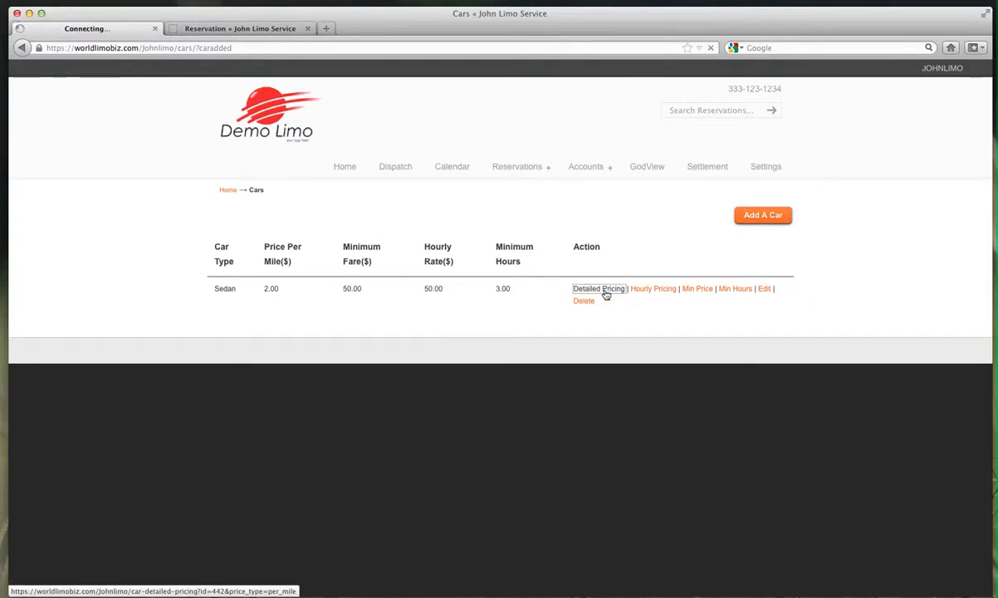
Step: Enter a per-mile price of 4 in the Friday 04:00–07:00 PM fields
{"action": "left_click", "coordinate": [599, 288]}
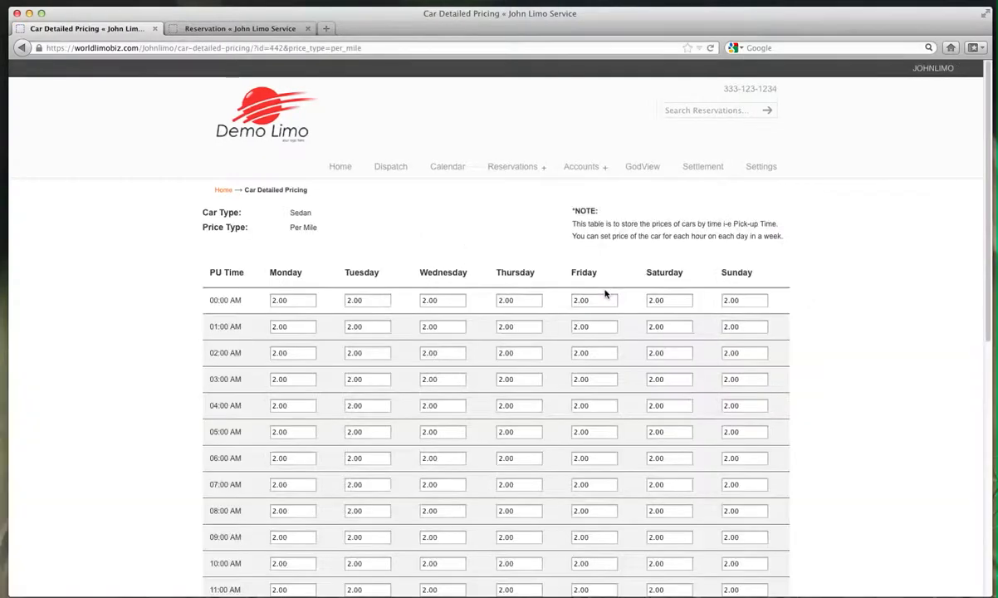
{"action": "scroll", "scroll_direction": "down", "scroll_amount": 3}
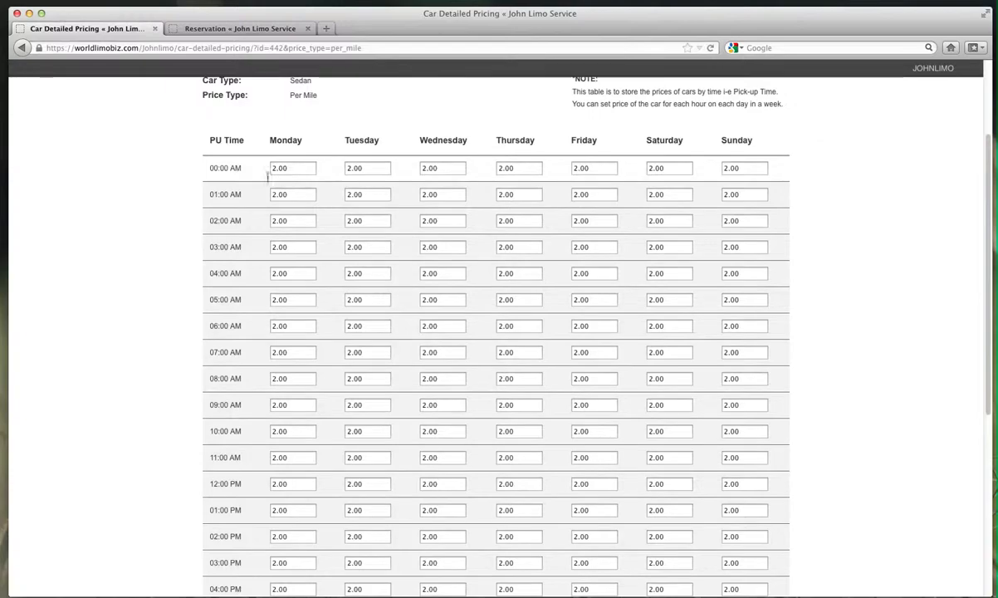
{"action": "scroll", "scroll_direction": "down", "scroll_amount": 3}
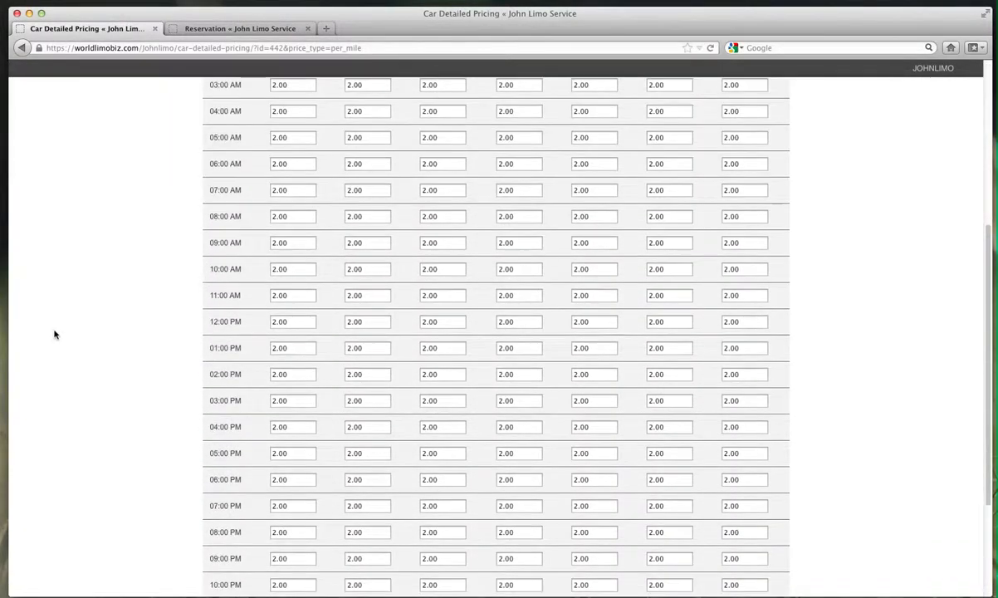
{"action": "scroll", "scroll_direction": "down", "scroll_amount": 3}
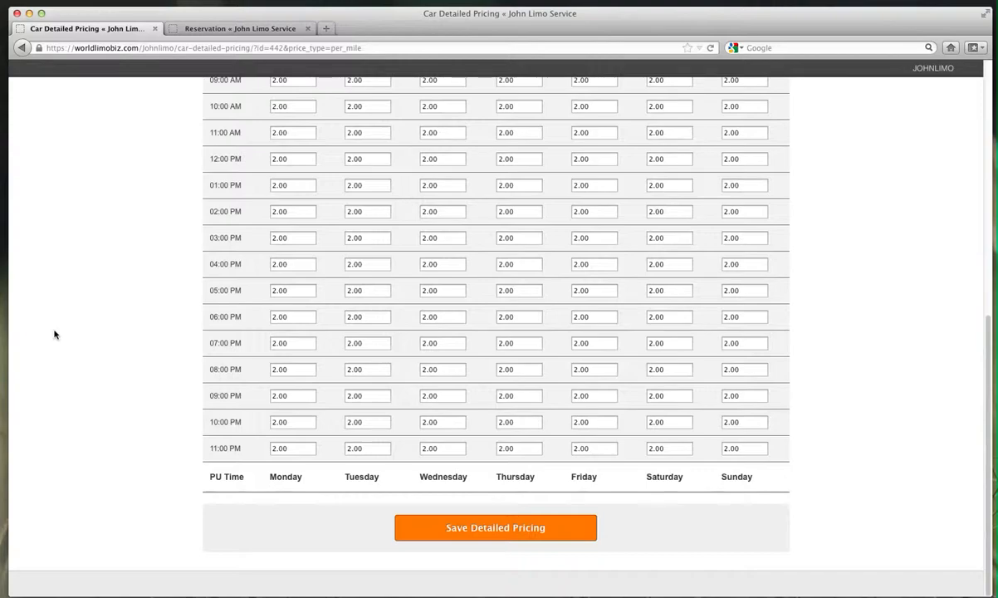
{"action": "mouse_move", "coordinate": [58, 378]}
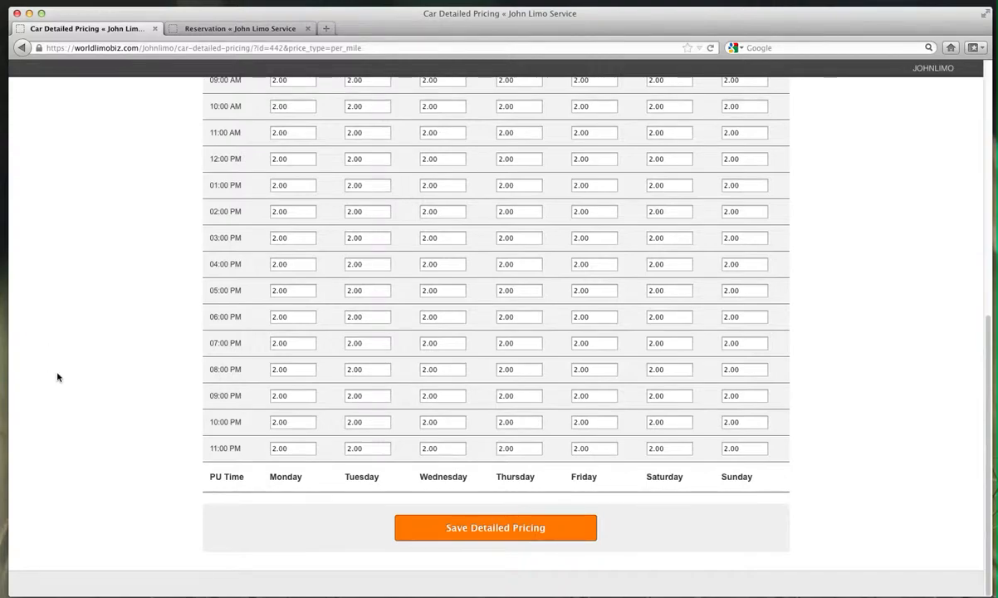
{"action": "scroll", "scroll_direction": "up", "scroll_amount": 3}
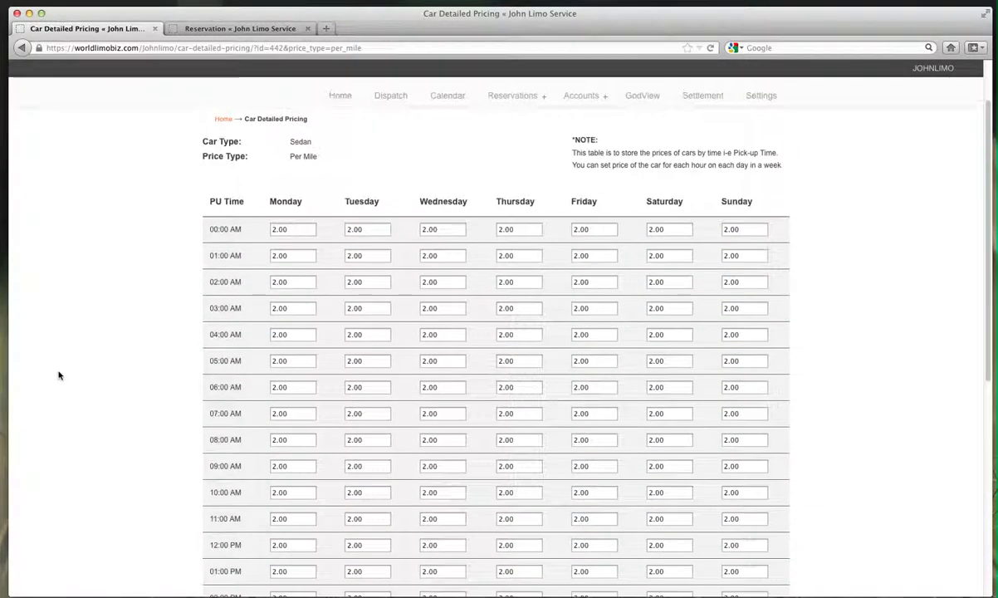
{"action": "scroll", "scroll_direction": "down", "scroll_amount": 3}
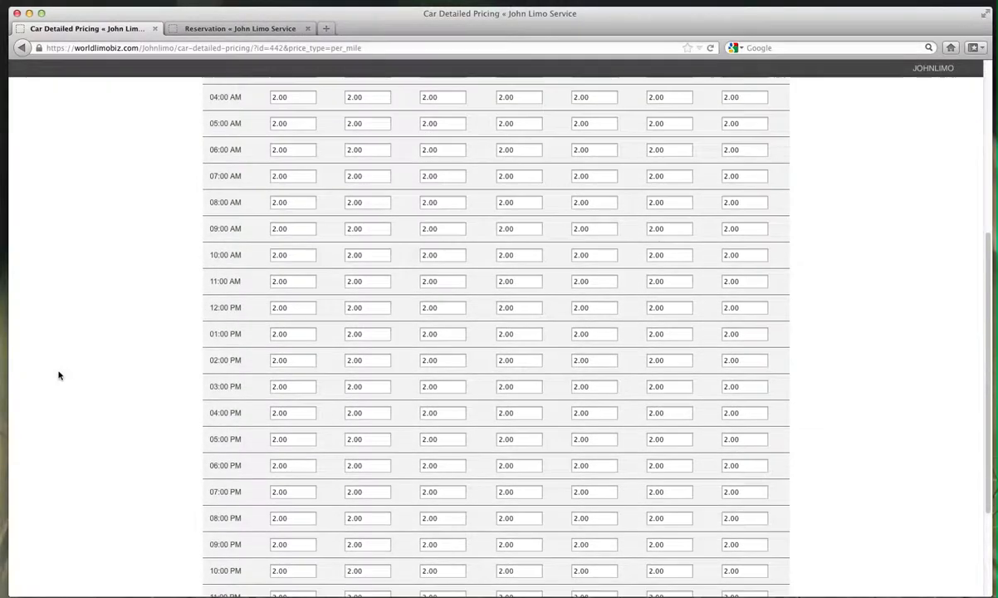
{"action": "scroll", "scroll_direction": "down", "scroll_amount": 3}
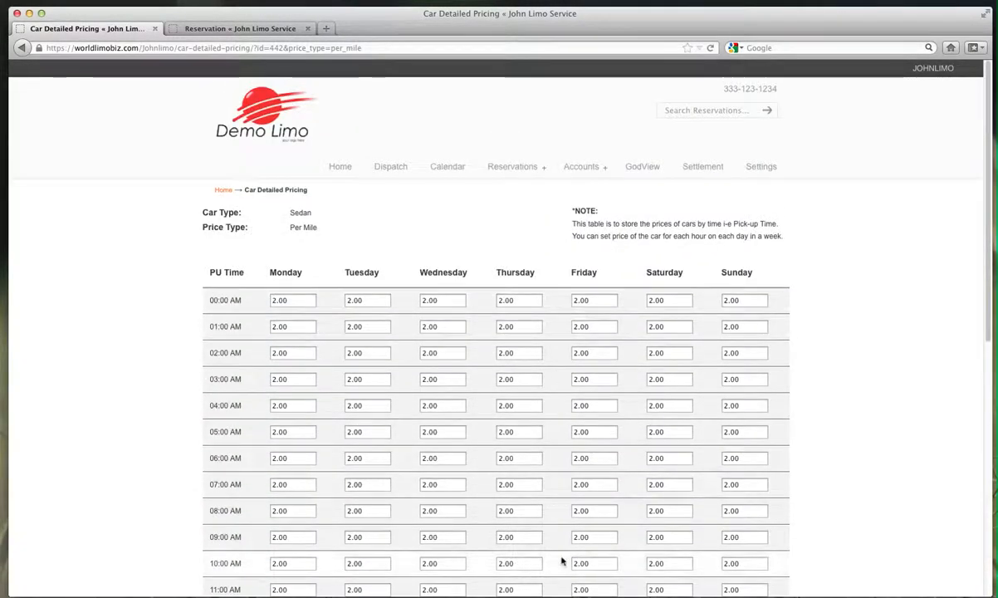
{"action": "scroll", "scroll_direction": "down", "scroll_amount": 3}
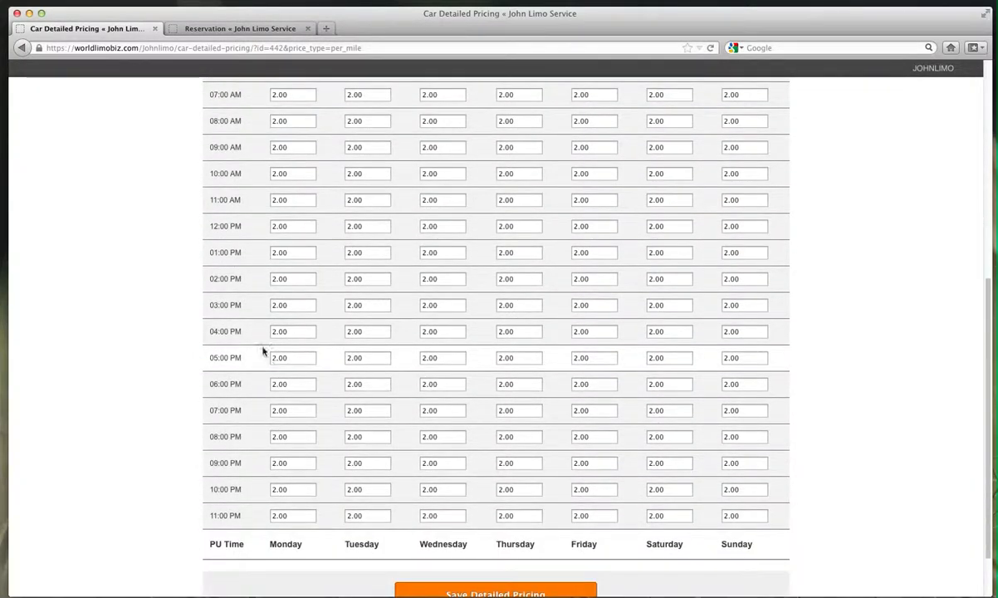
{"action": "left_click", "coordinate": [593, 332]}
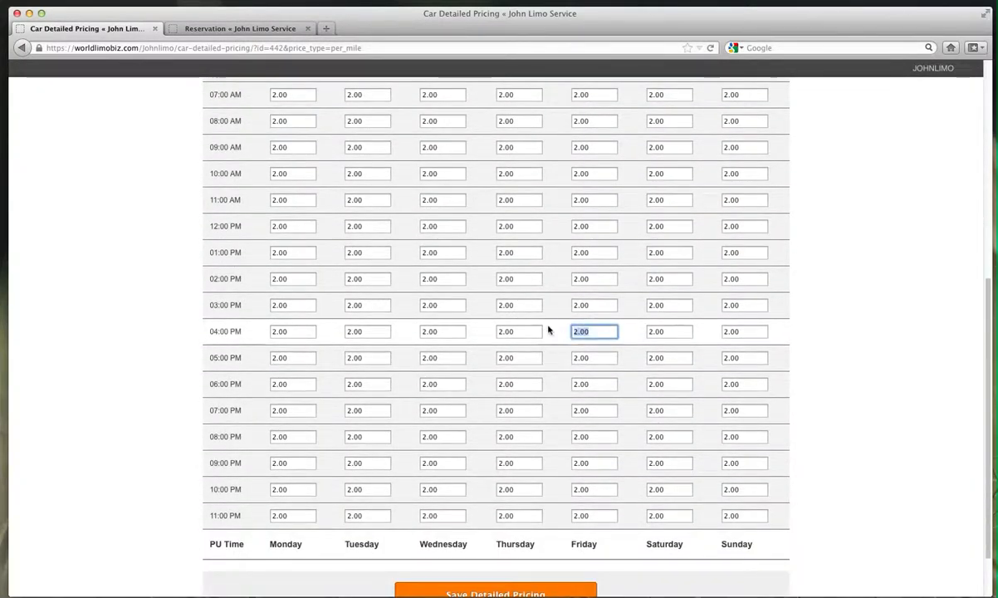
{"action": "left_click", "coordinate": [593, 357]}
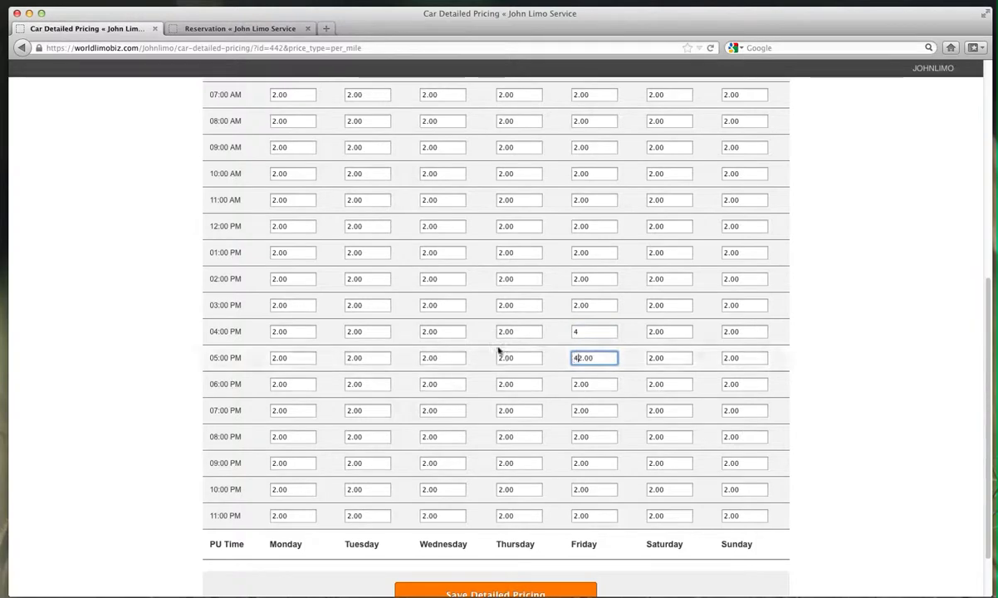
{"action": "type", "text": "4"}
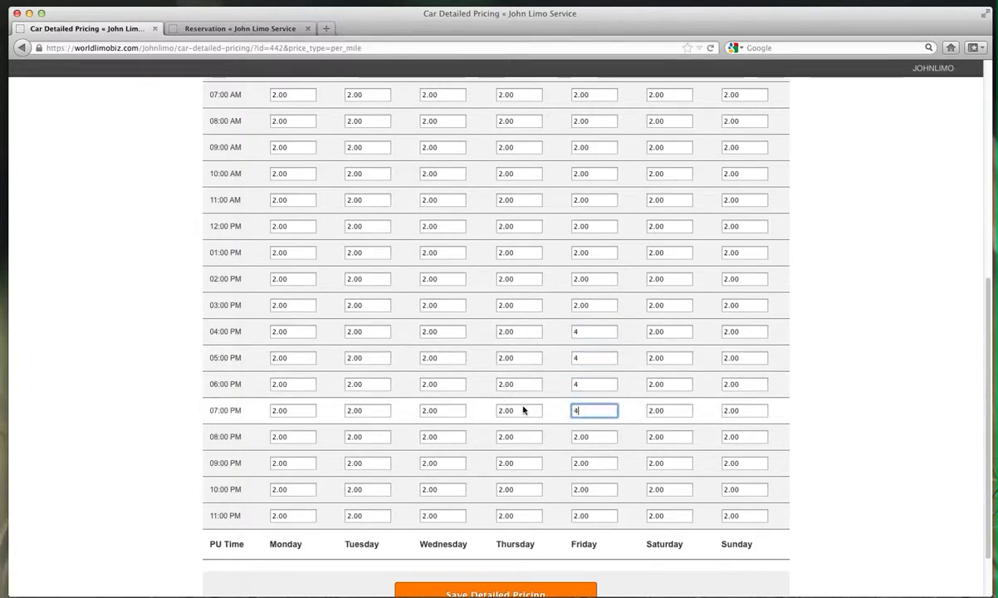
Step: Save the detailed pricing and go back to the Cars list
{"action": "scroll", "scroll_direction": "down", "scroll_amount": 3}
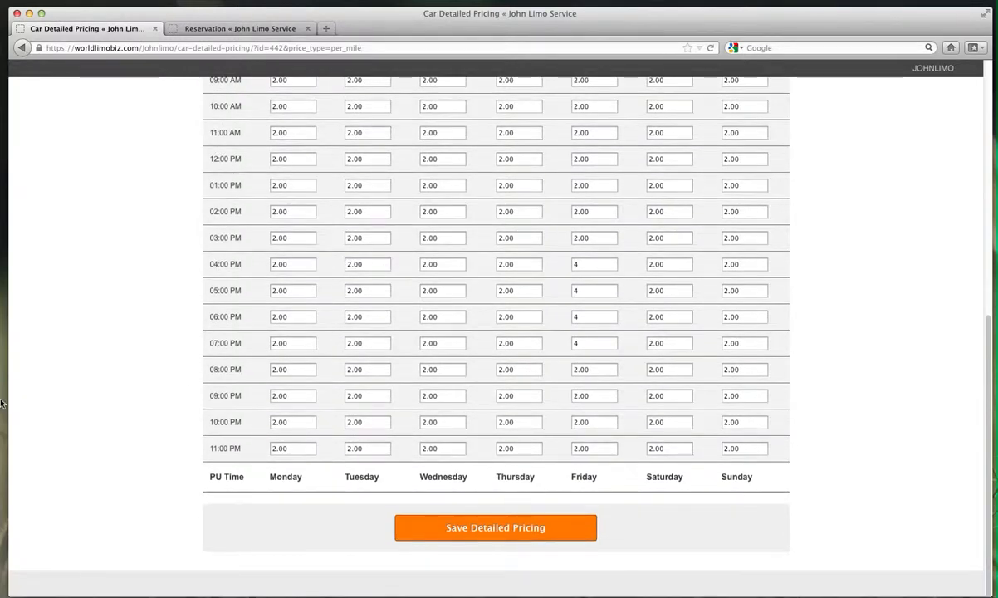
{"action": "mouse_move", "coordinate": [69, 412]}
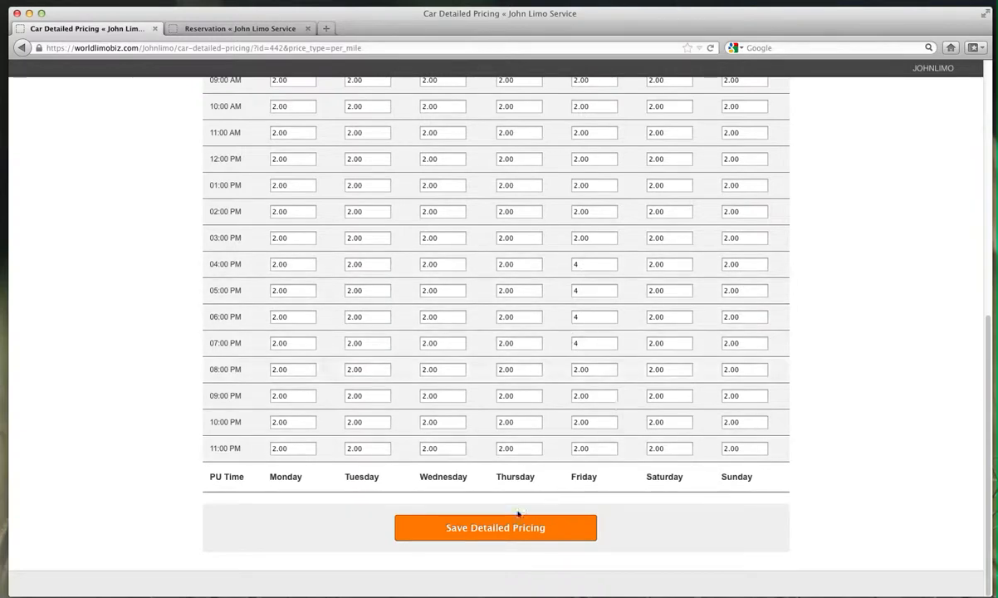
{"action": "left_click", "coordinate": [496, 527]}
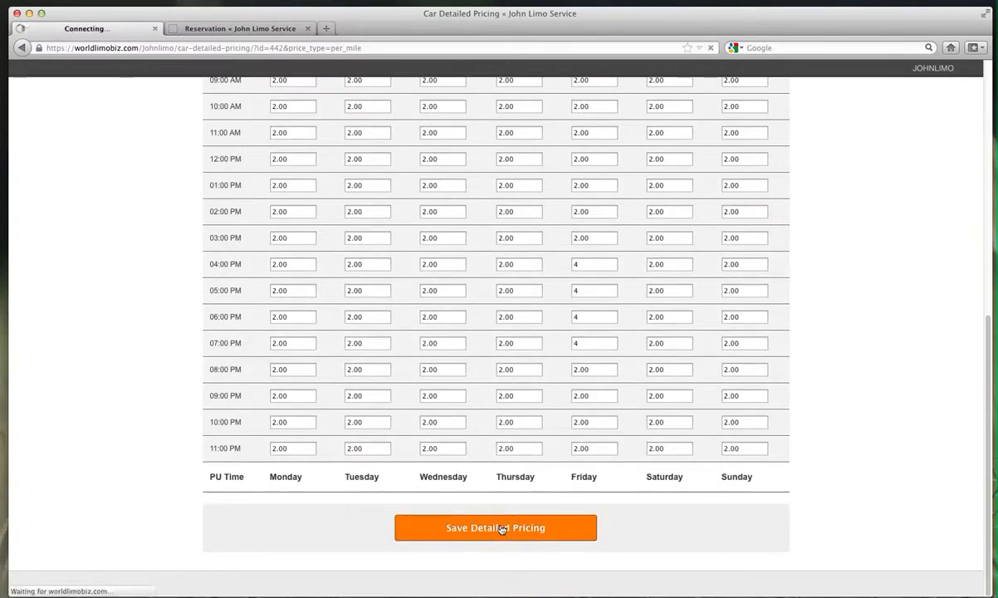
{"action": "left_click", "coordinate": [496, 527]}
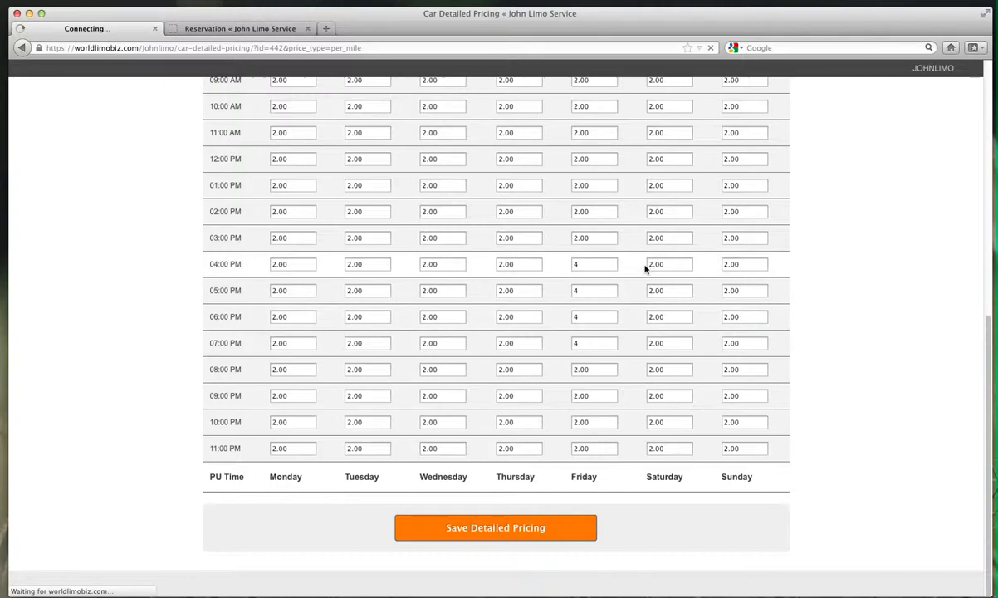
{"action": "mouse_move", "coordinate": [598, 269]}
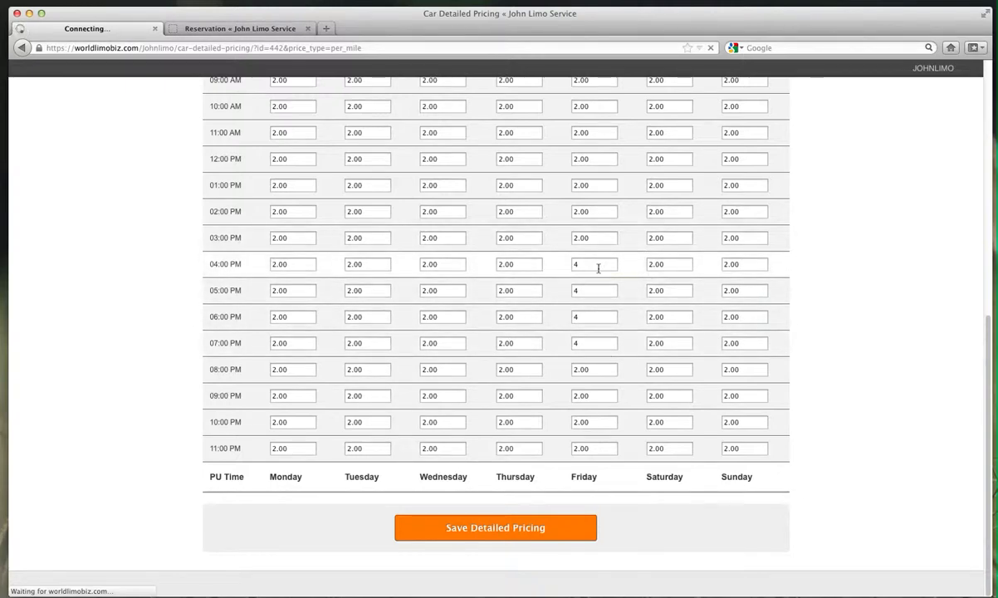
{"action": "mouse_move", "coordinate": [73, 285]}
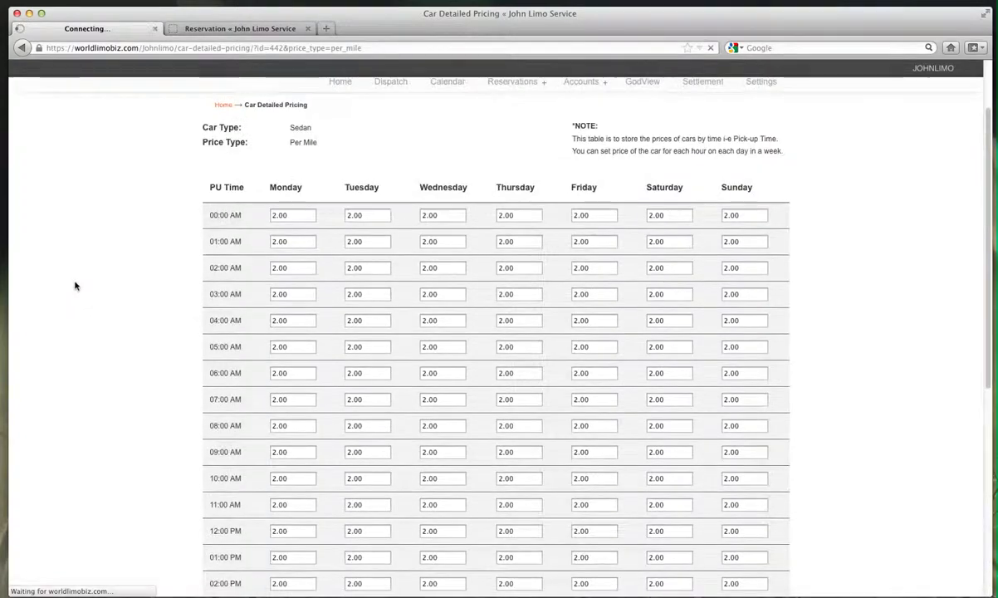
{"action": "scroll", "scroll_direction": "down", "scroll_amount": 3}
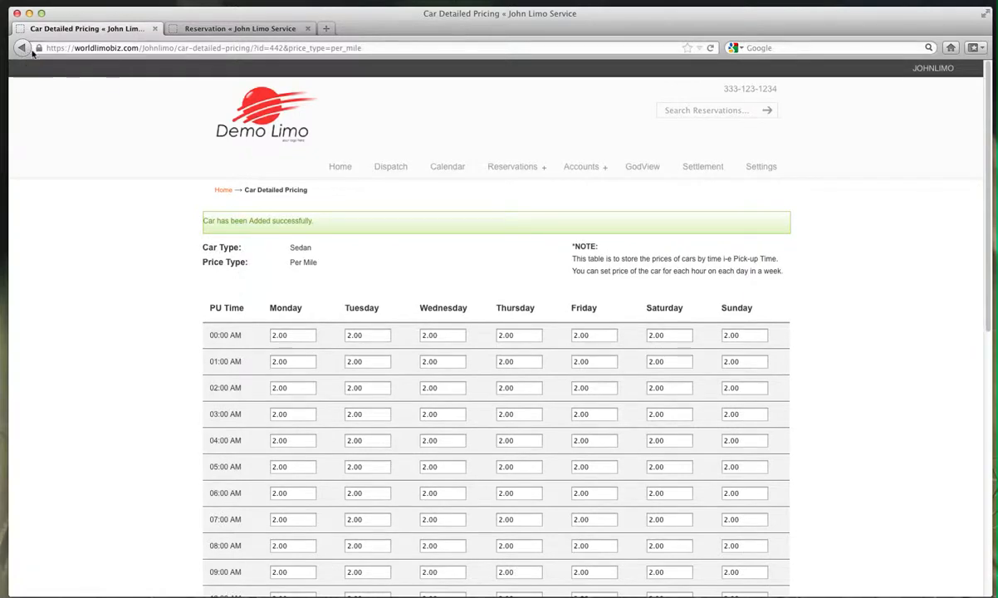
{"action": "left_click", "coordinate": [19, 49]}
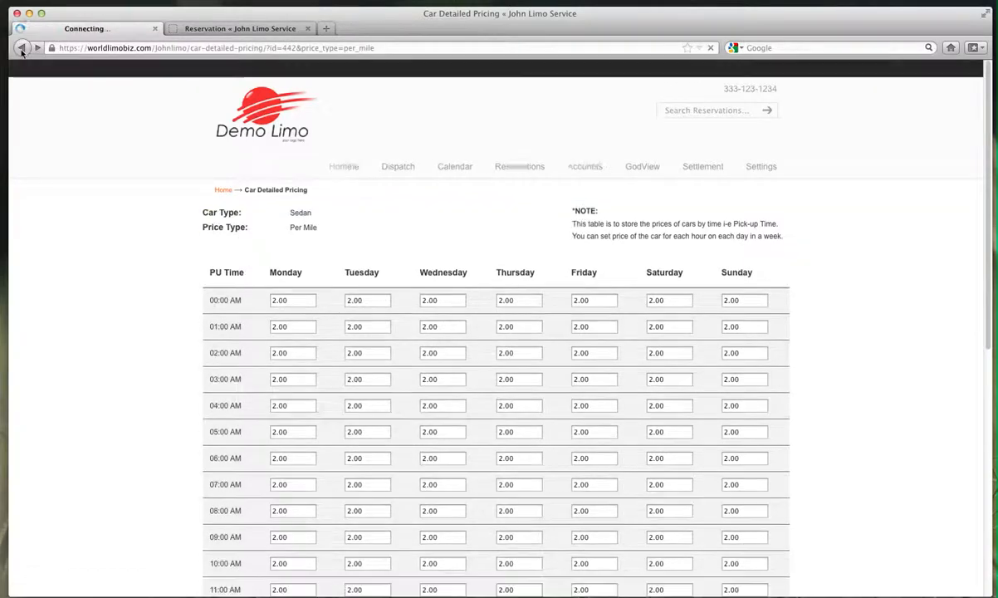
{"action": "left_click", "coordinate": [14, 44]}
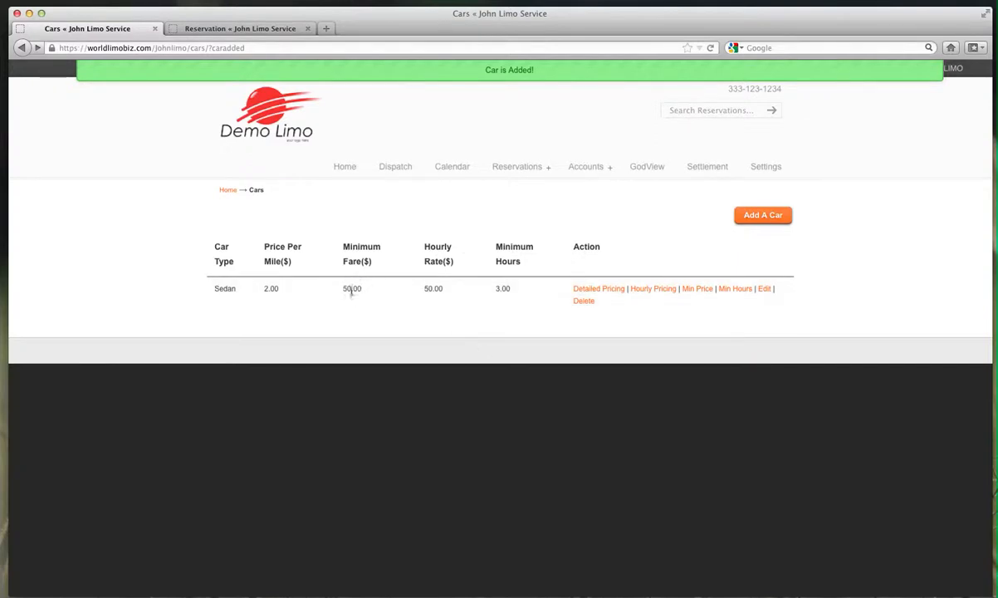
{"action": "mouse_move", "coordinate": [698, 288]}
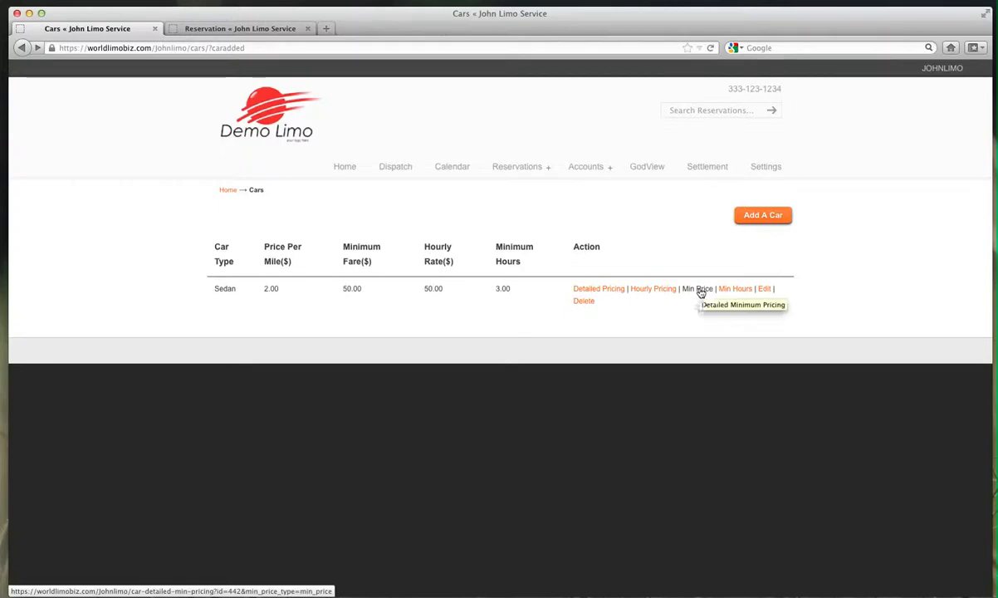
Step: Open the Sedan's minimum pricing and enter 75 for Friday 4–7 PM
{"action": "left_click", "coordinate": [697, 288]}
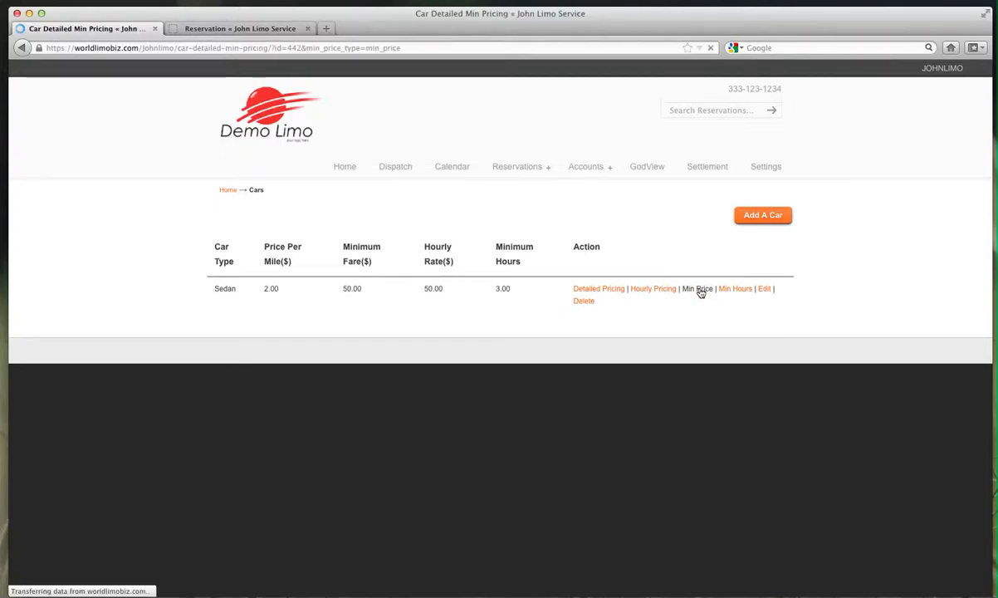
{"action": "left_click", "coordinate": [697, 288]}
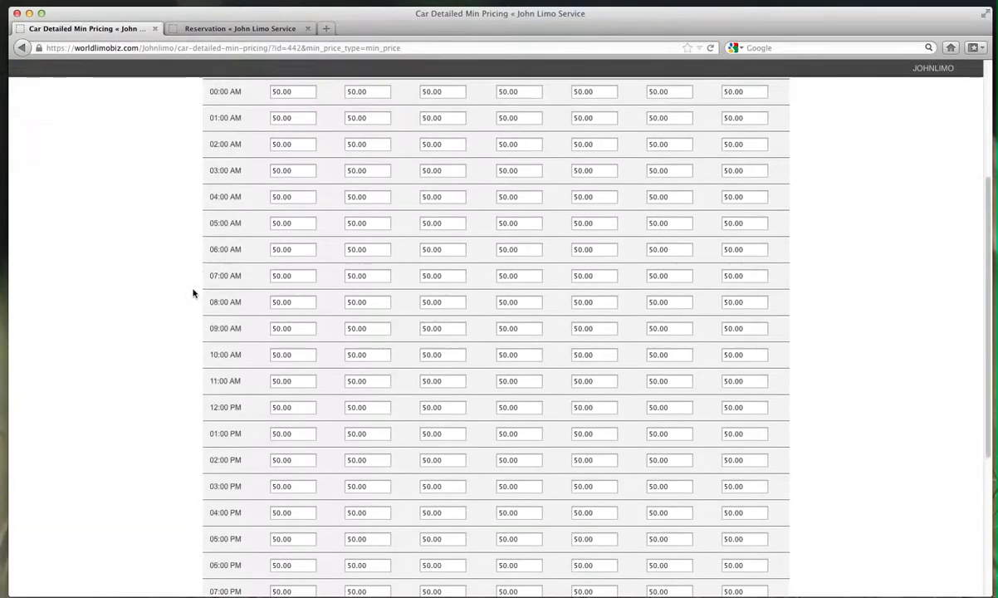
{"action": "scroll", "scroll_direction": "down", "scroll_amount": 3}
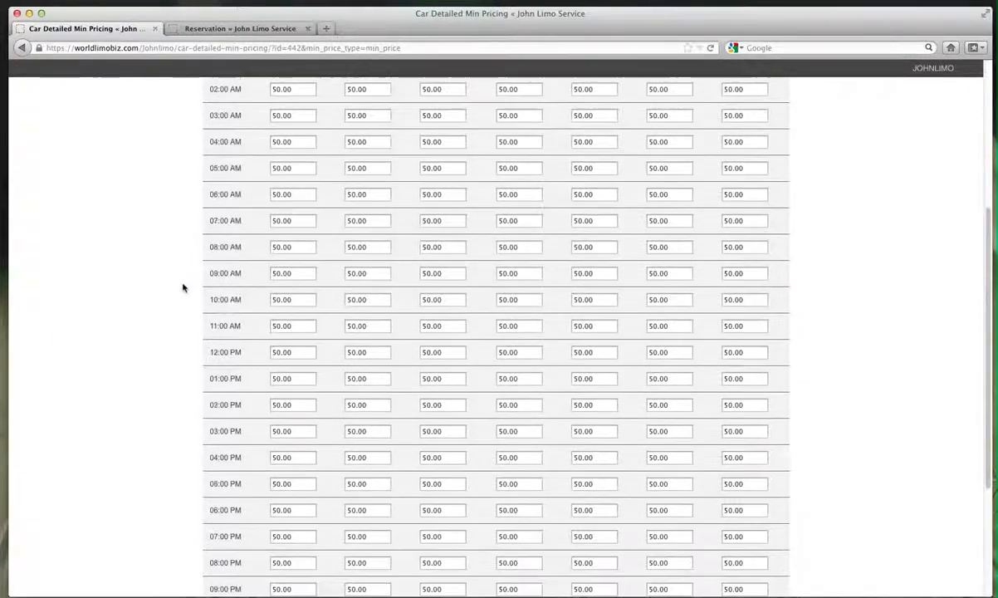
{"action": "scroll", "scroll_direction": "up", "scroll_amount": 3}
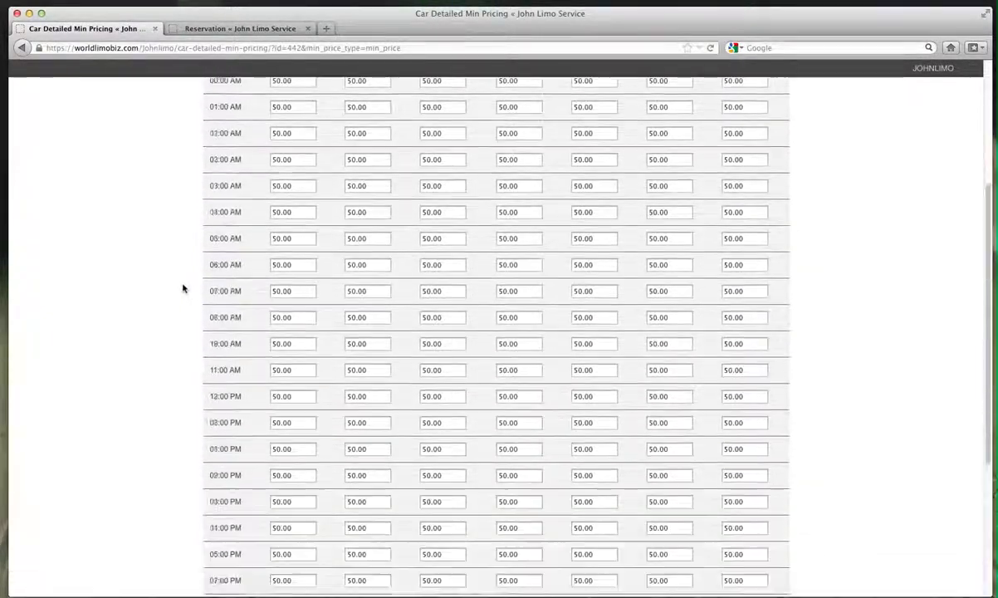
{"action": "scroll", "scroll_direction": "down", "scroll_amount": 3}
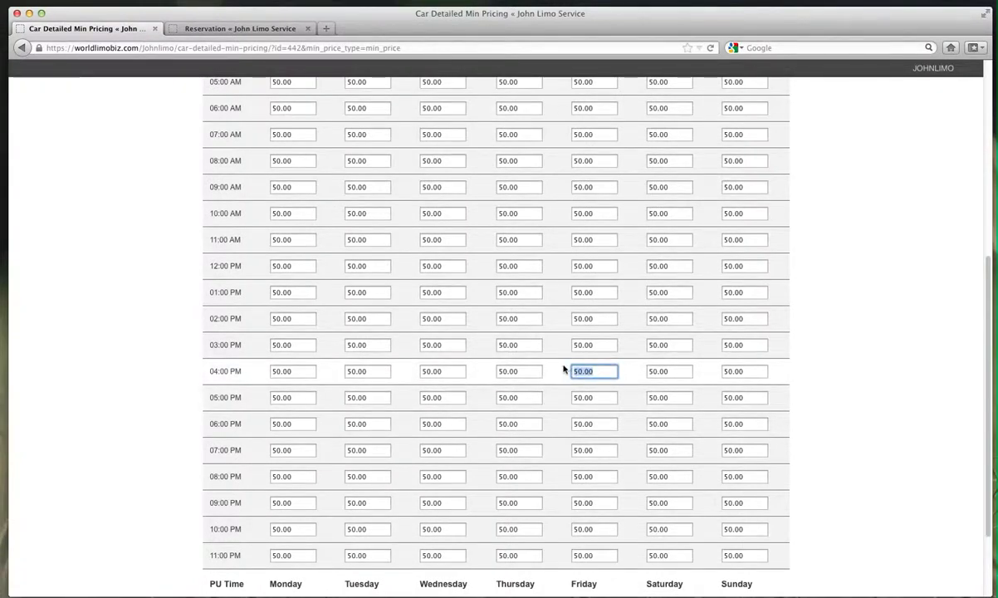
{"action": "type", "text": "75"}
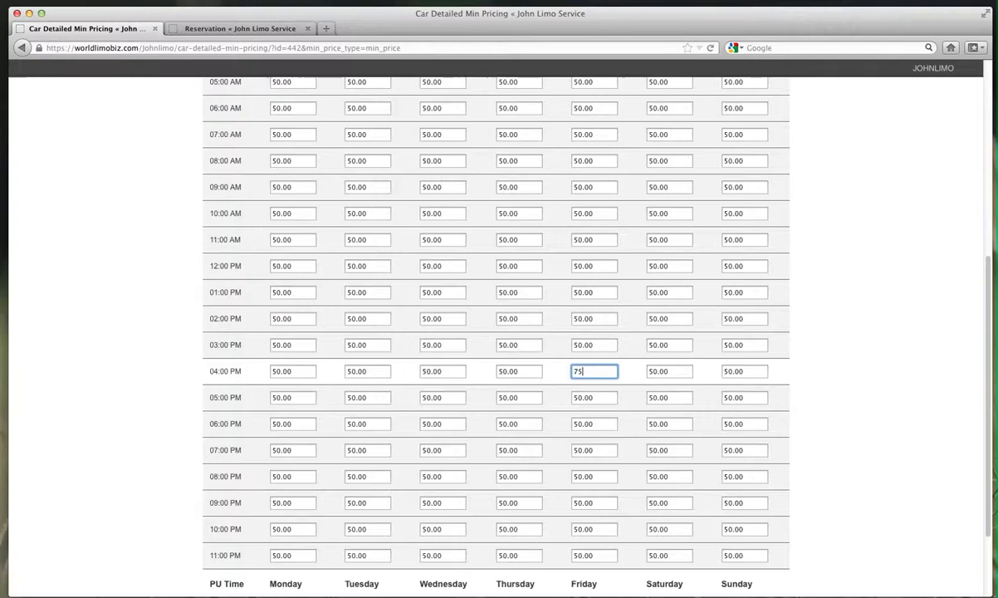
{"action": "left_click", "coordinate": [594, 397]}
{"action": "type", "text": "75"}
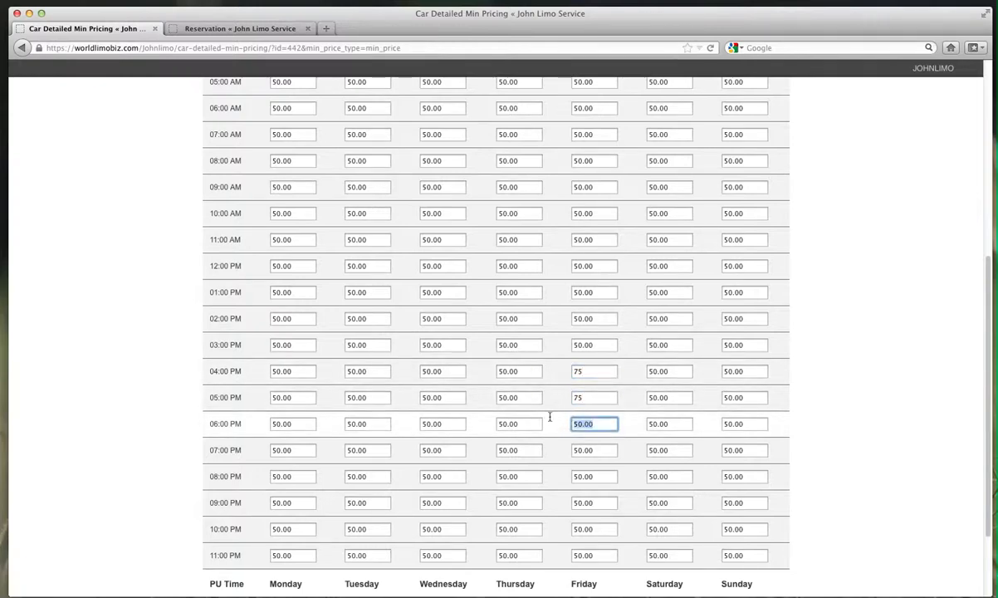
{"action": "left_click", "coordinate": [593, 450]}
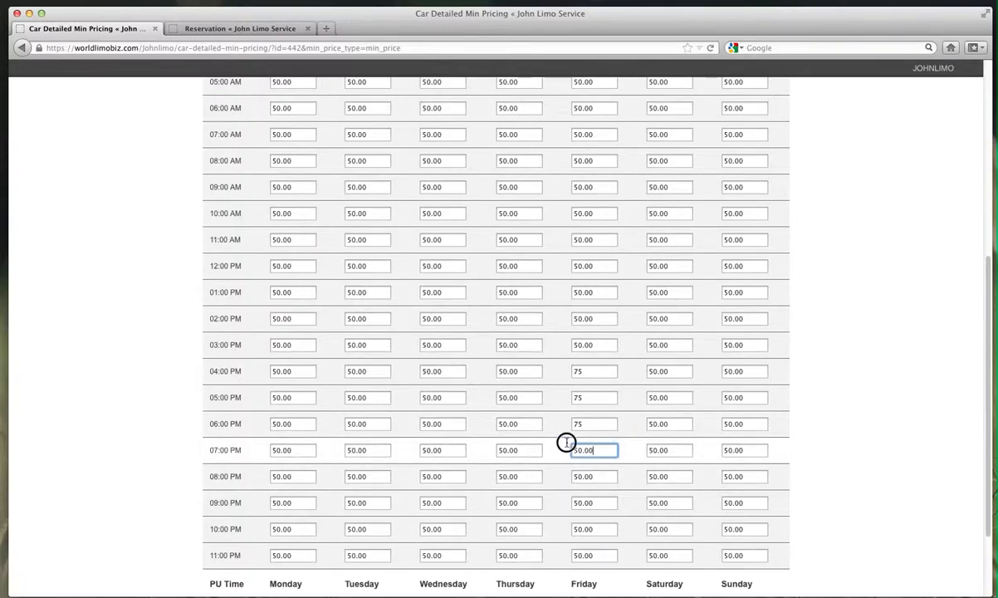
{"action": "type", "text": "75"}
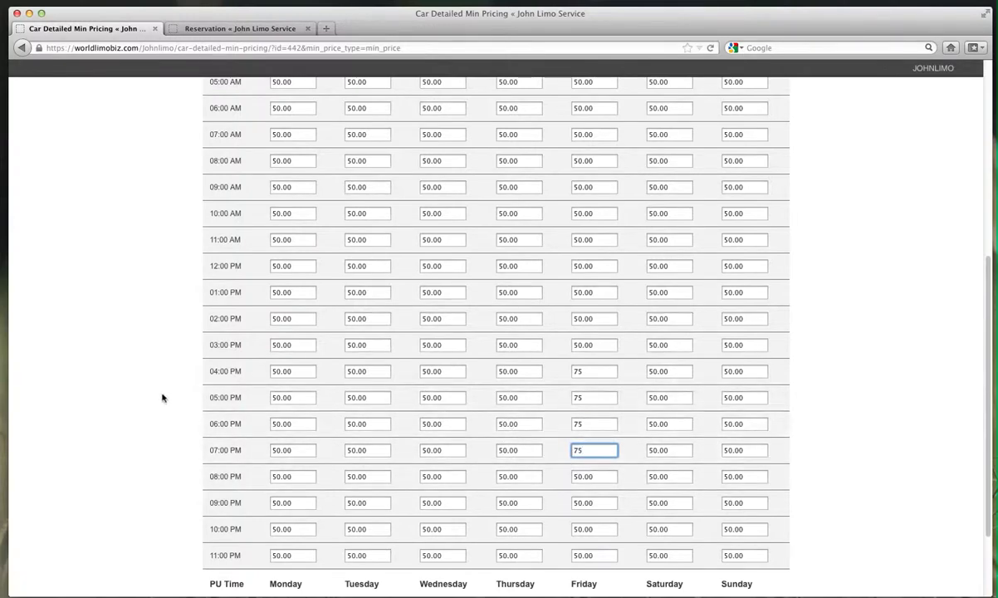
Step: Save the minimum price grid and return to the Cars list
{"action": "scroll", "scroll_direction": "down", "scroll_amount": 3}
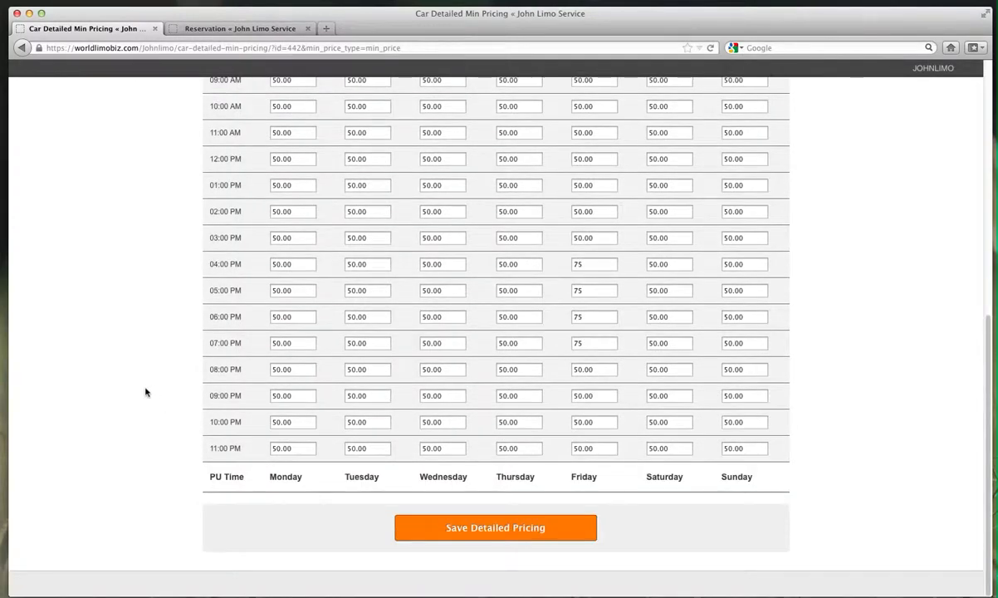
{"action": "mouse_move", "coordinate": [78, 389]}
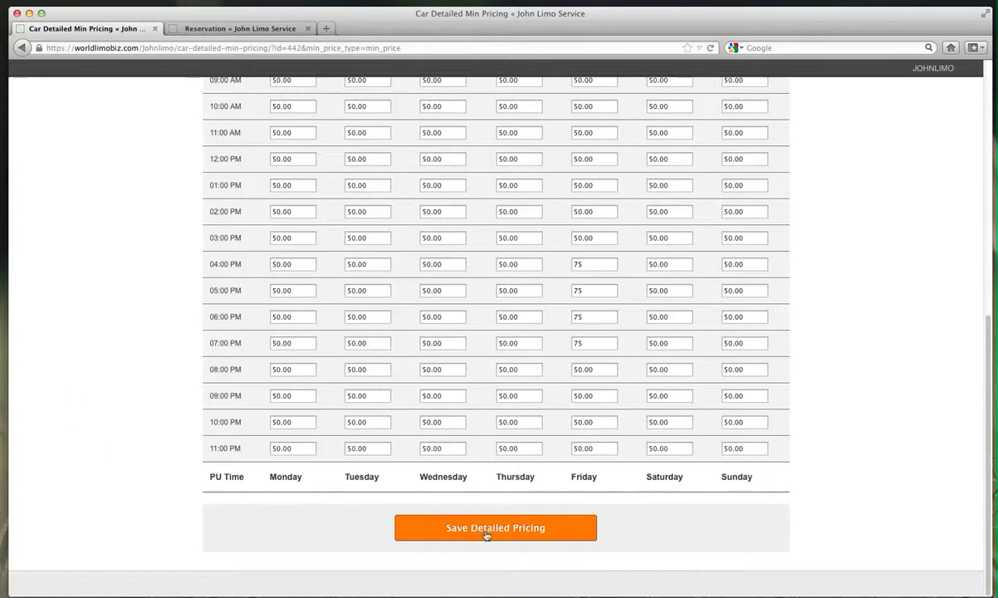
{"action": "left_click", "coordinate": [496, 528]}
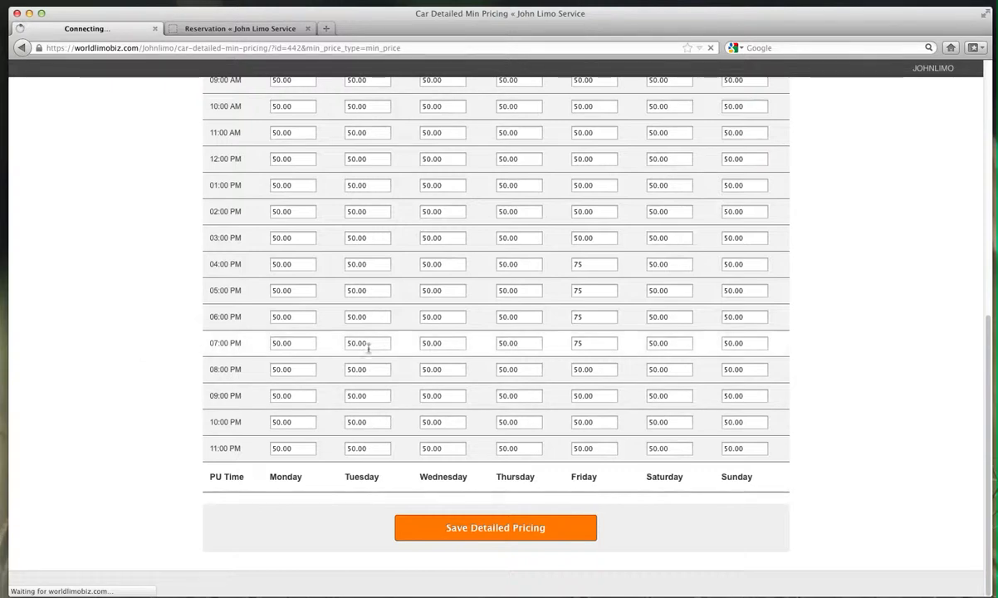
{"action": "mouse_move", "coordinate": [197, 338]}
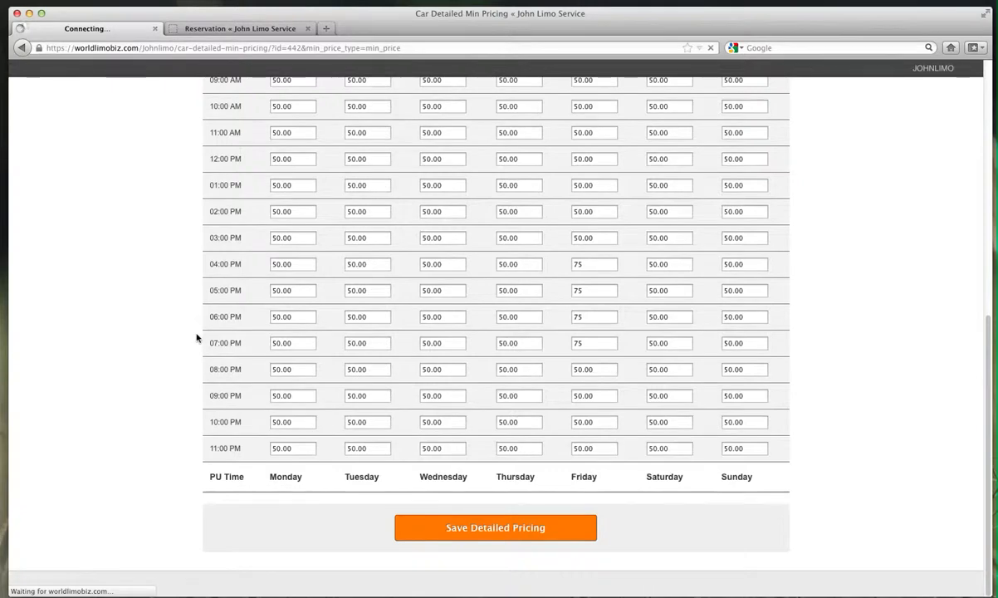
{"action": "left_click", "coordinate": [495, 527]}
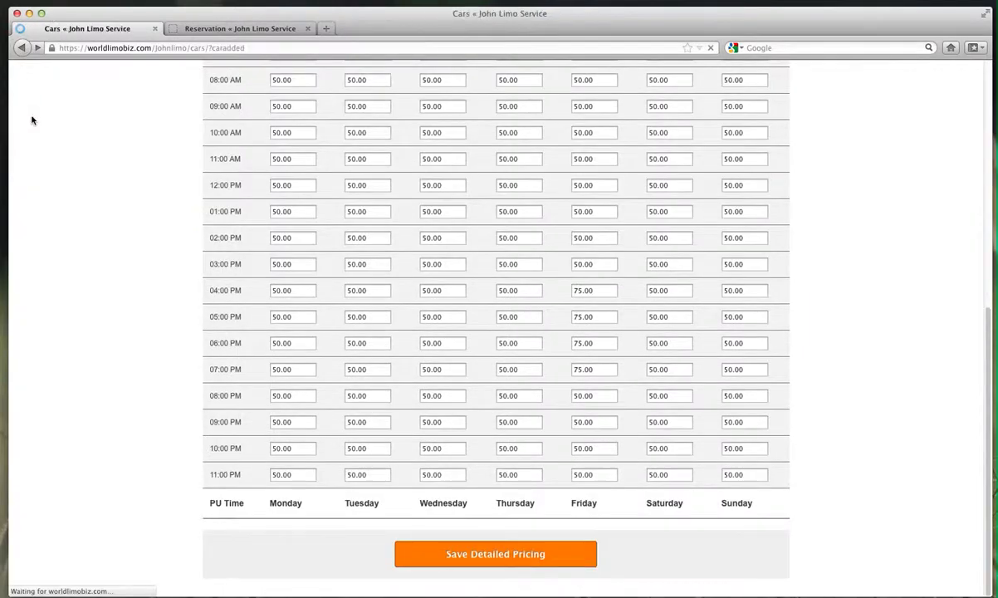
{"action": "left_click", "coordinate": [496, 553]}
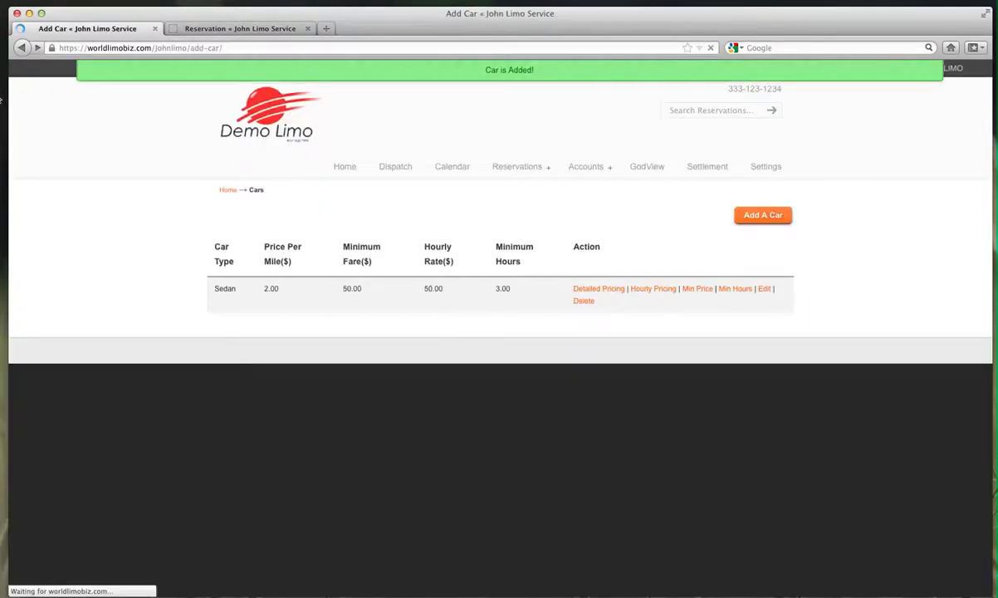
Step: Return to the Cars list and open the Sedan's hourly pricing grid
{"action": "left_click", "coordinate": [762, 215]}
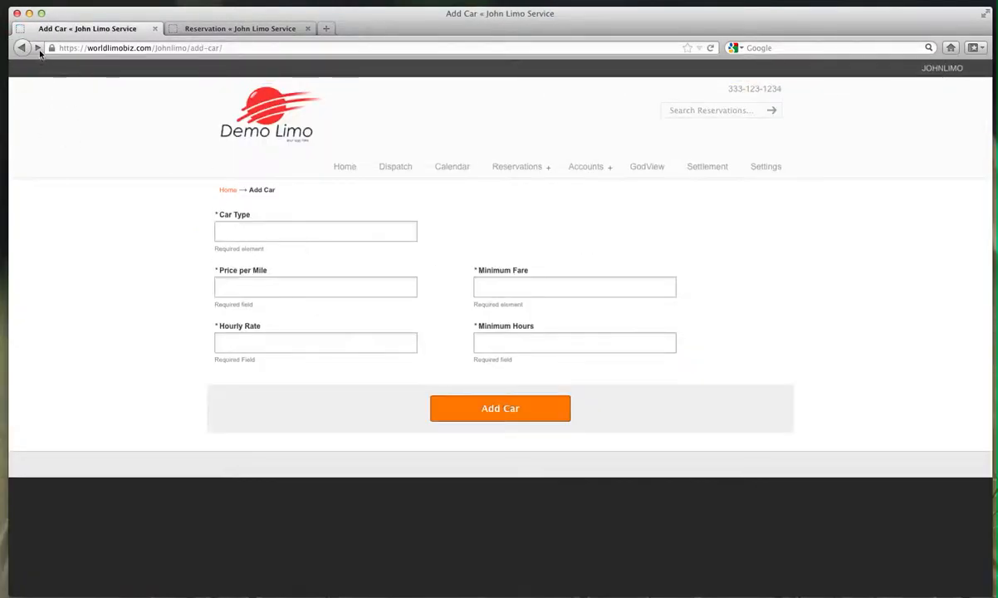
{"action": "left_click", "coordinate": [500, 408]}
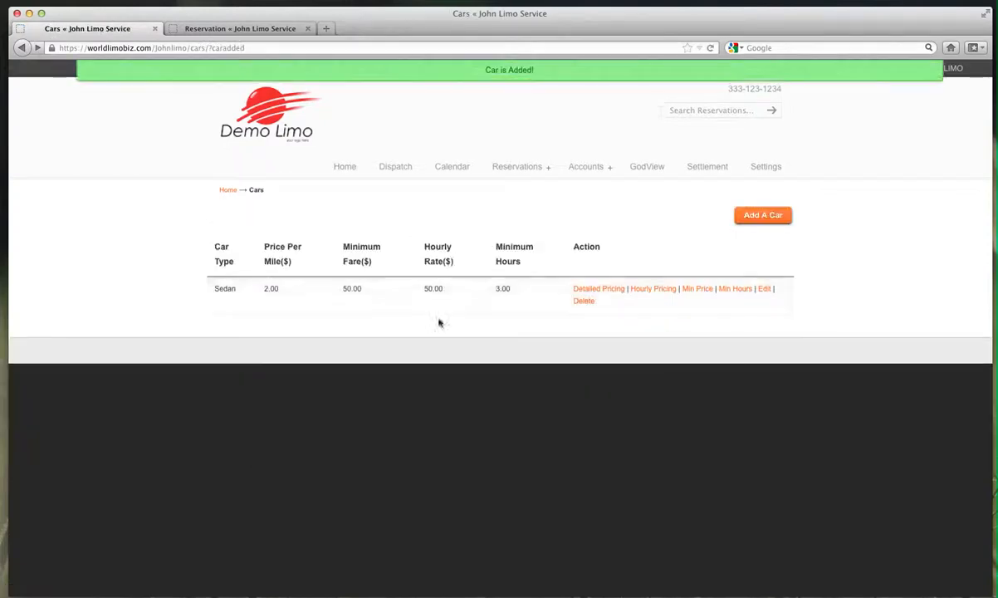
{"action": "mouse_move", "coordinate": [698, 288]}
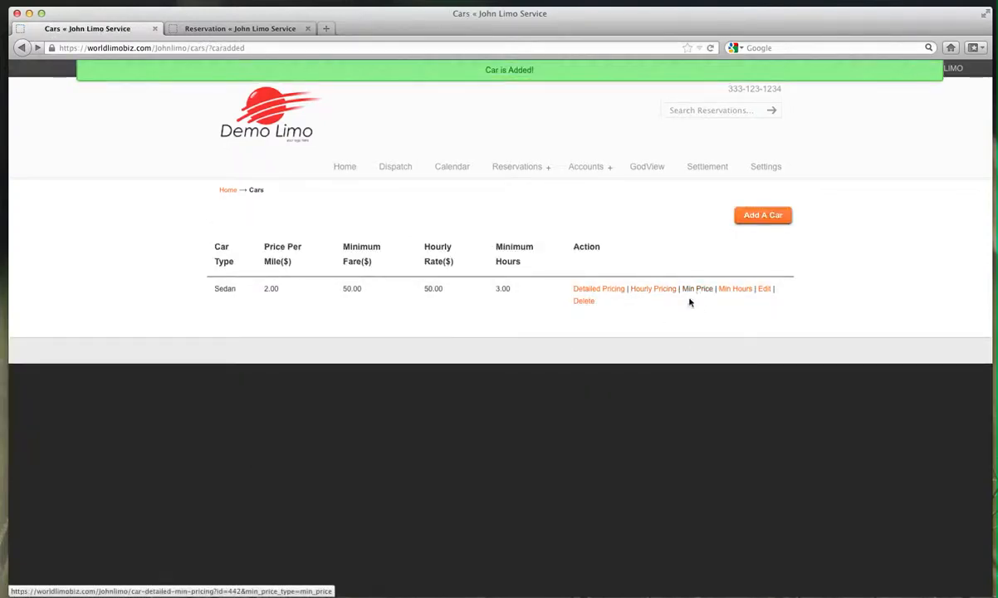
{"action": "mouse_move", "coordinate": [646, 292]}
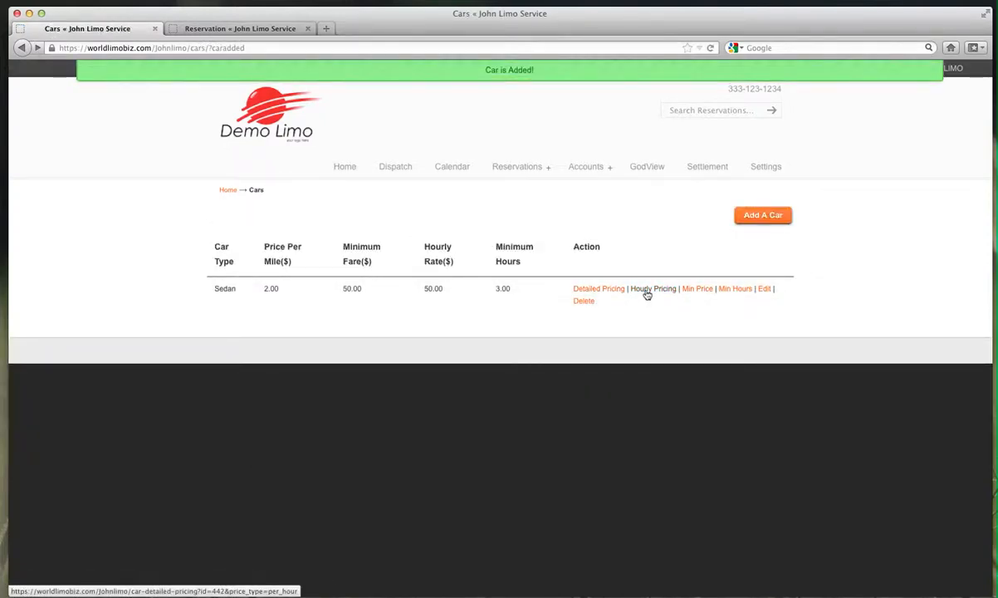
{"action": "left_click", "coordinate": [652, 288]}
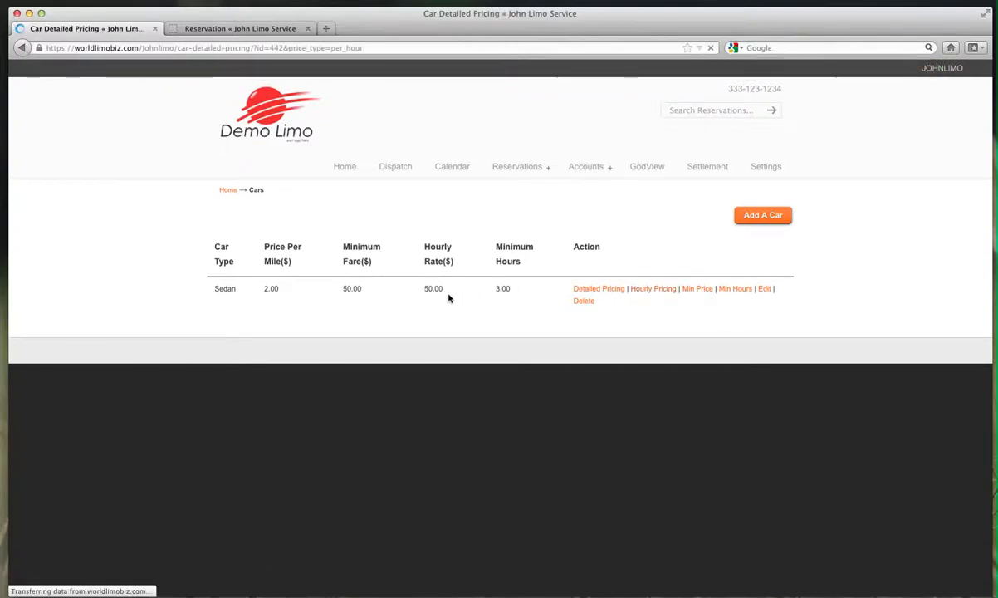
{"action": "left_click", "coordinate": [598, 288]}
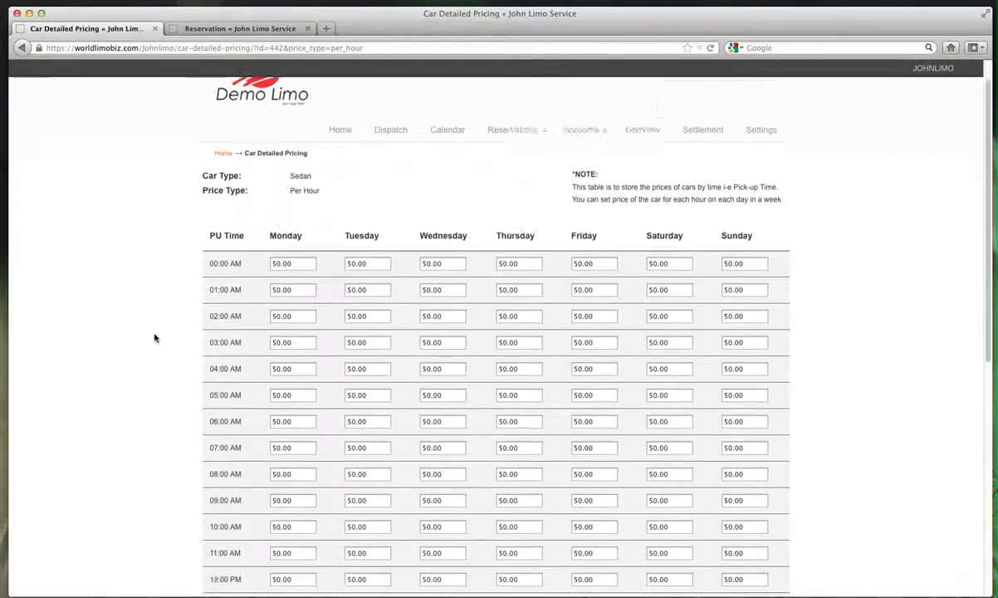
{"action": "scroll", "scroll_direction": "down", "scroll_amount": 3}
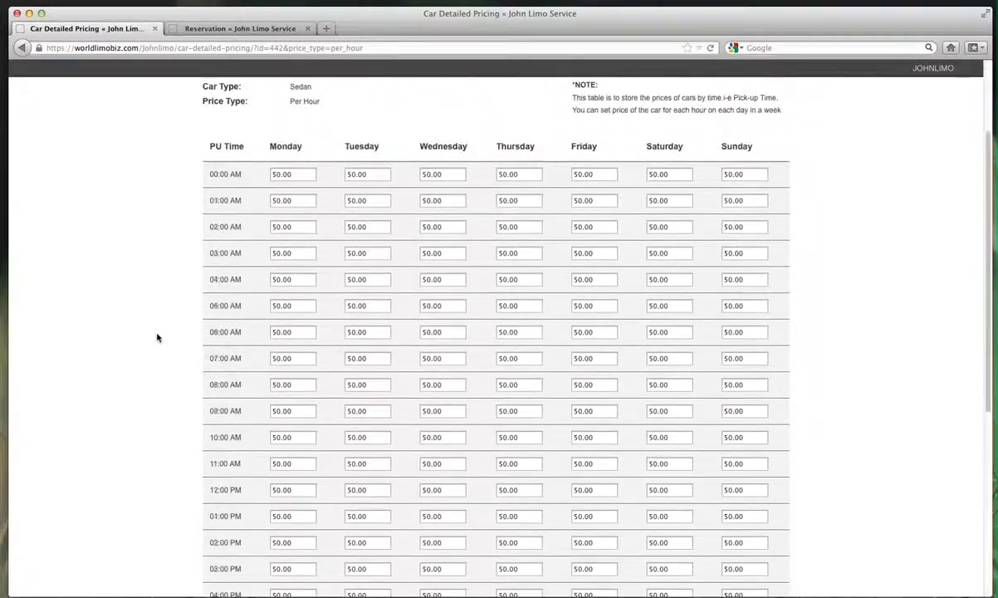
{"action": "scroll", "scroll_direction": "down", "scroll_amount": 3}
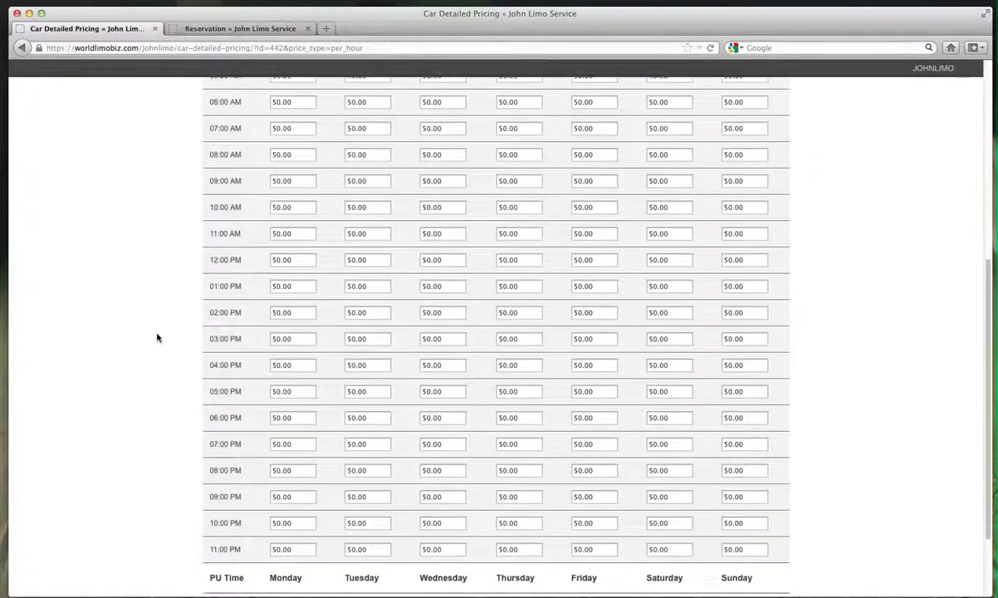
{"action": "scroll", "scroll_direction": "down", "scroll_amount": 3}
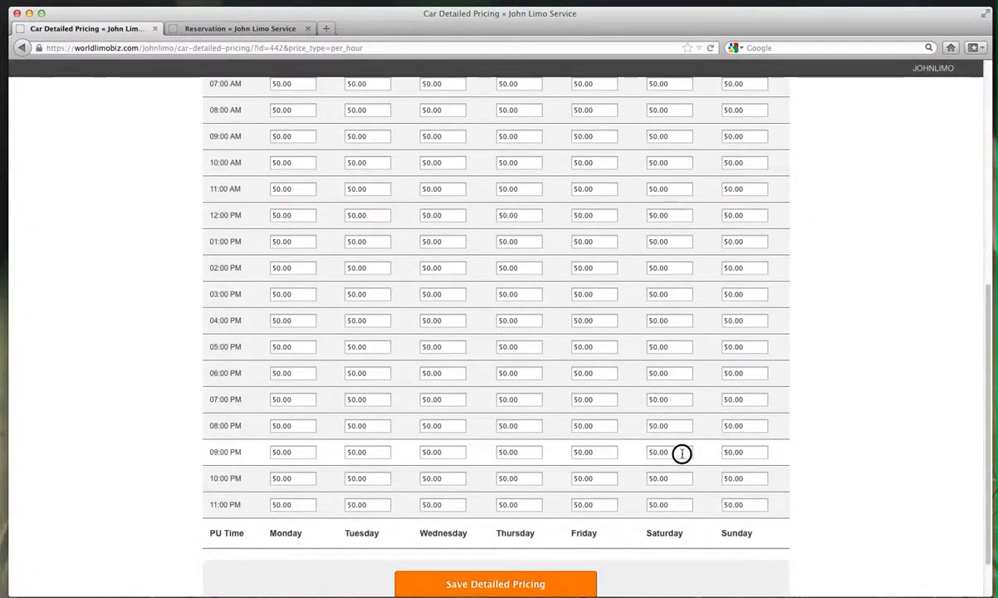
Step: Set hourly rates of 75 for Friday and Saturday 9–11 PM and save
{"action": "left_click", "coordinate": [668, 452]}
{"action": "type", "text": "75"}
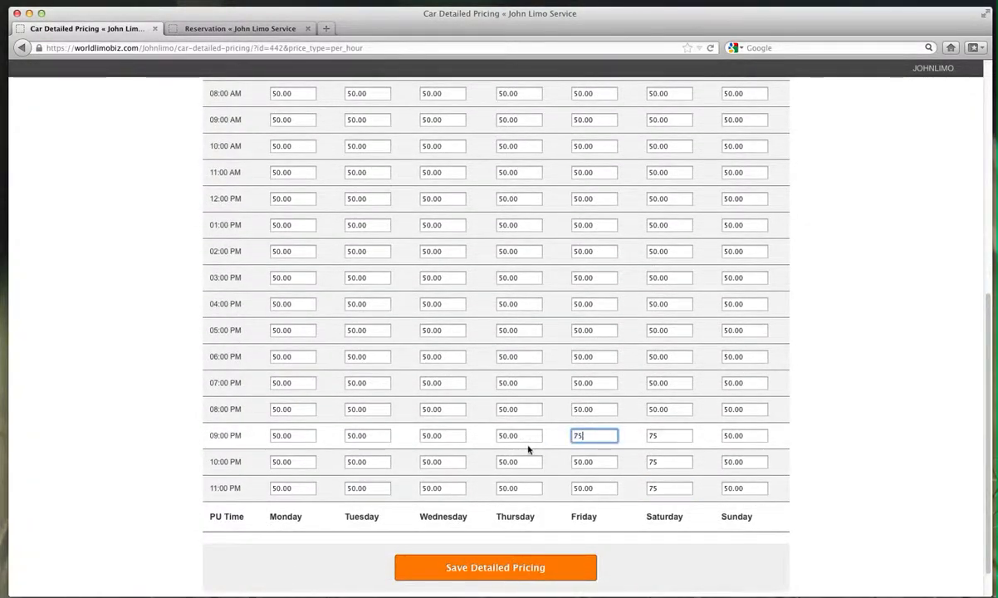
{"action": "left_click", "coordinate": [594, 462]}
{"action": "type", "text": "75"}
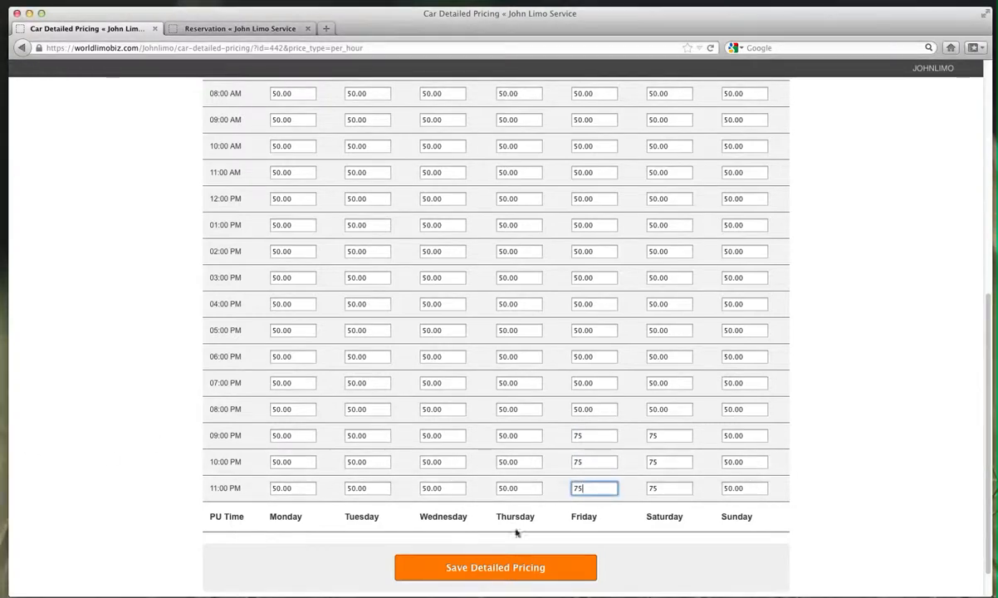
{"action": "left_click", "coordinate": [495, 568]}
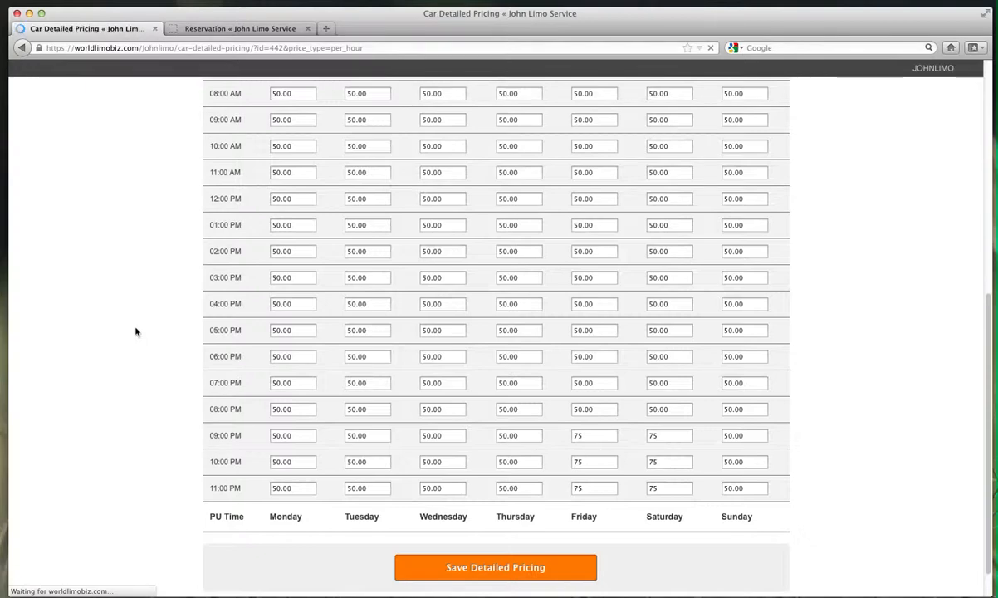
{"action": "left_click", "coordinate": [496, 567]}
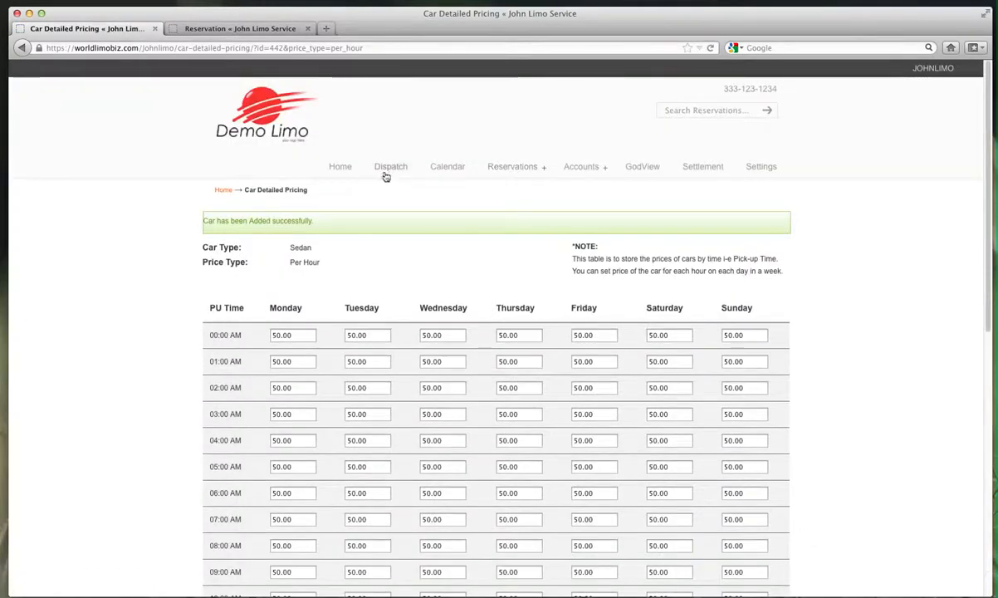
{"action": "mouse_move", "coordinate": [21, 54]}
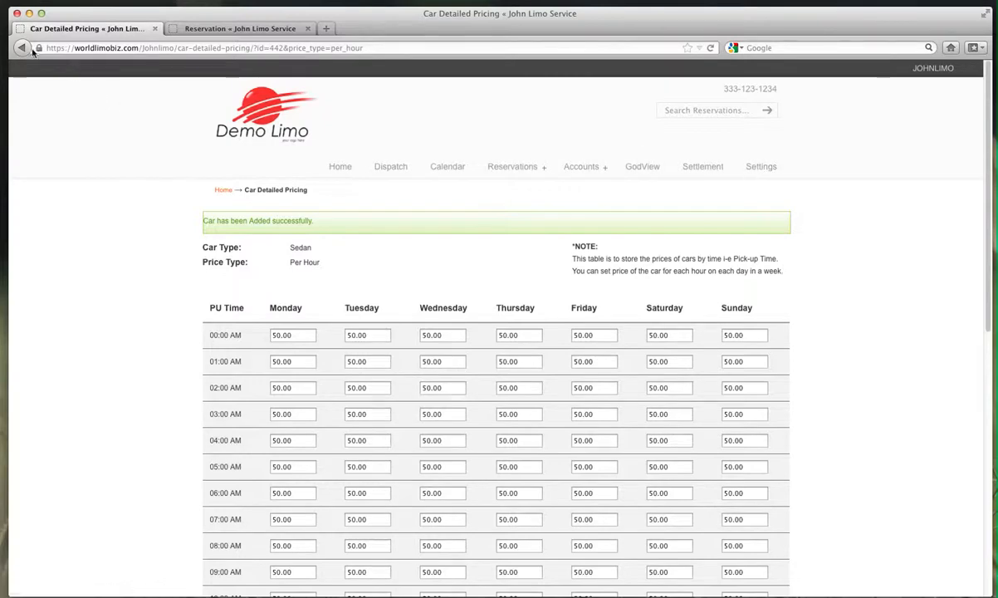
{"action": "scroll", "scroll_direction": "down", "scroll_amount": 3}
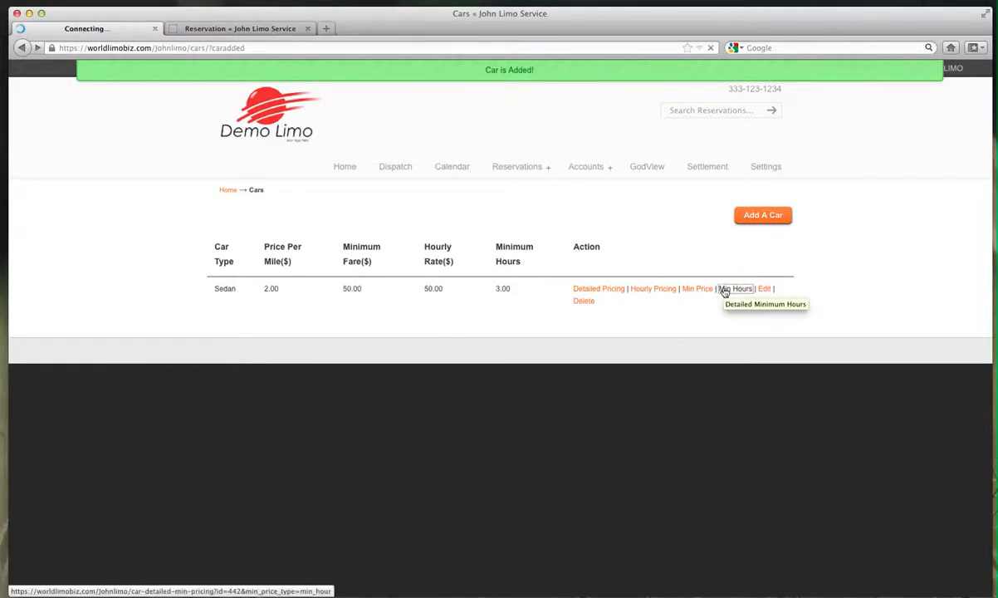
{"action": "left_click", "coordinate": [735, 288]}
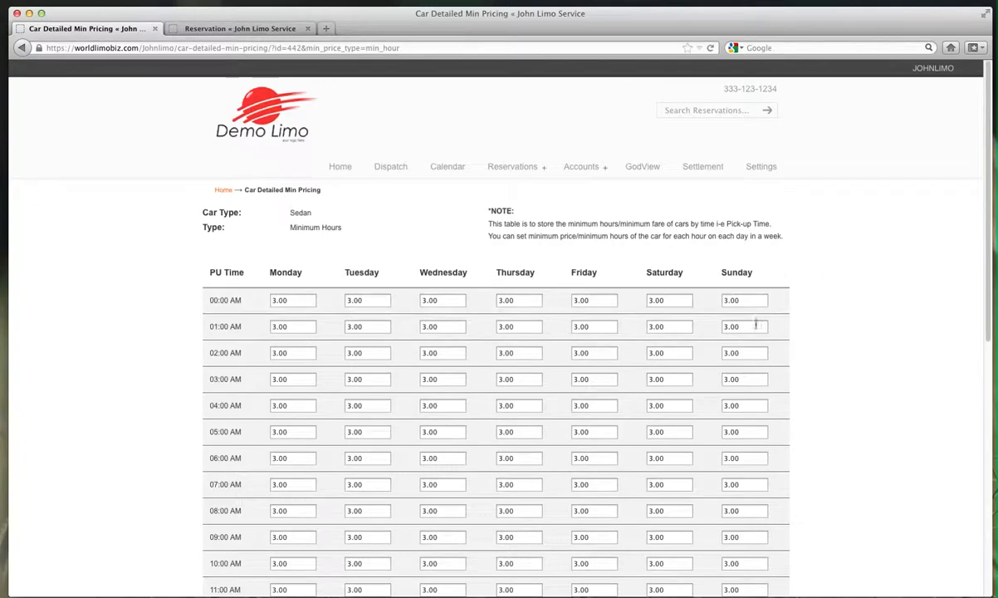
{"action": "scroll", "scroll_direction": "down", "scroll_amount": 3}
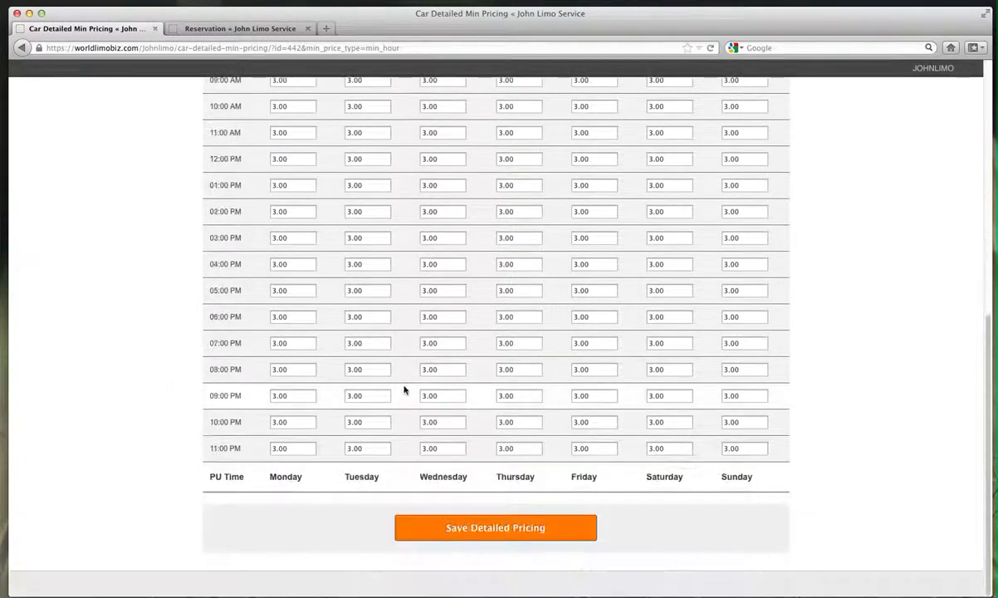
{"action": "scroll", "scroll_direction": "up", "scroll_amount": 3}
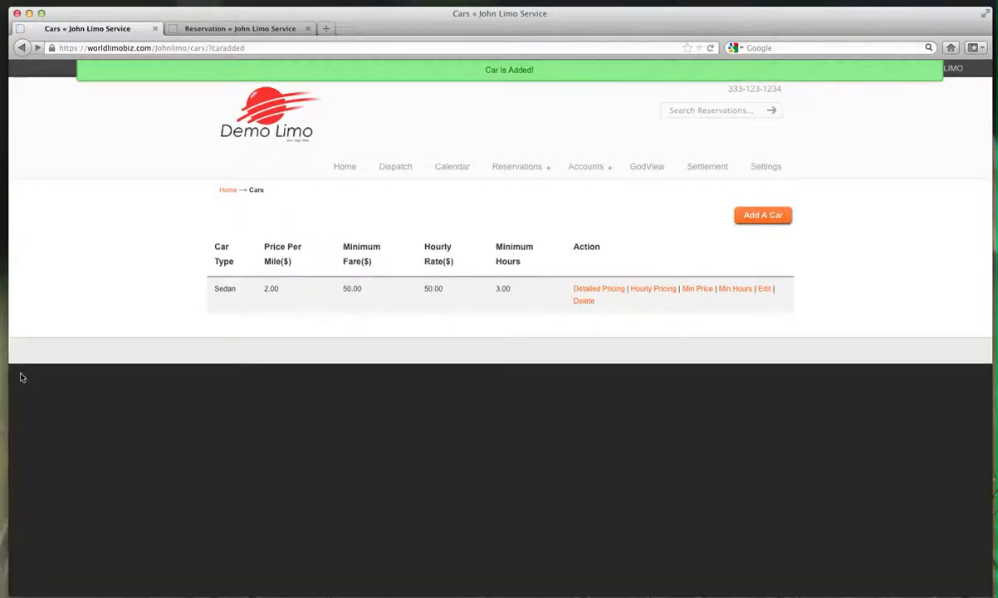
{"action": "mouse_move", "coordinate": [276, 314]}
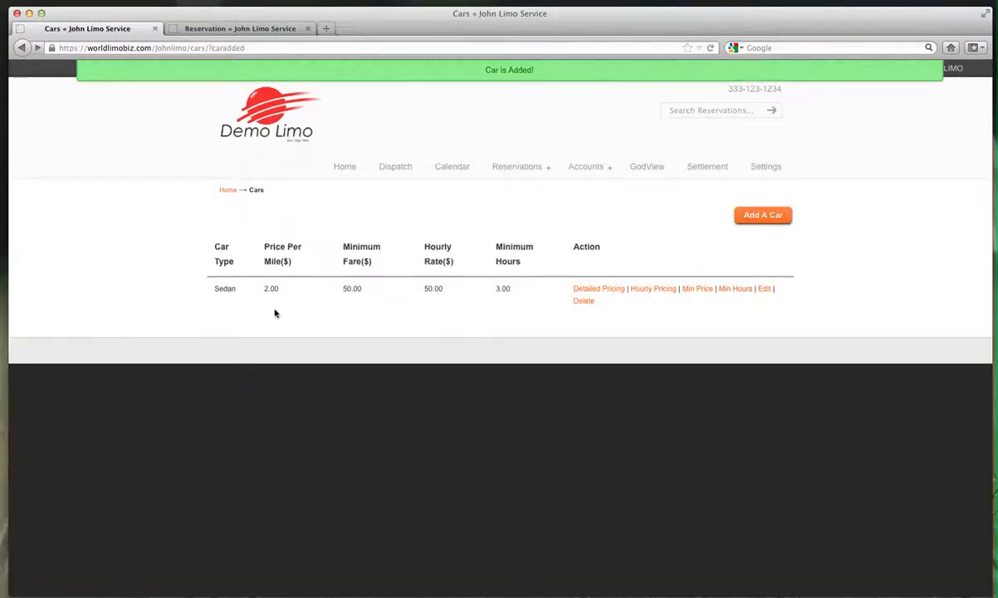